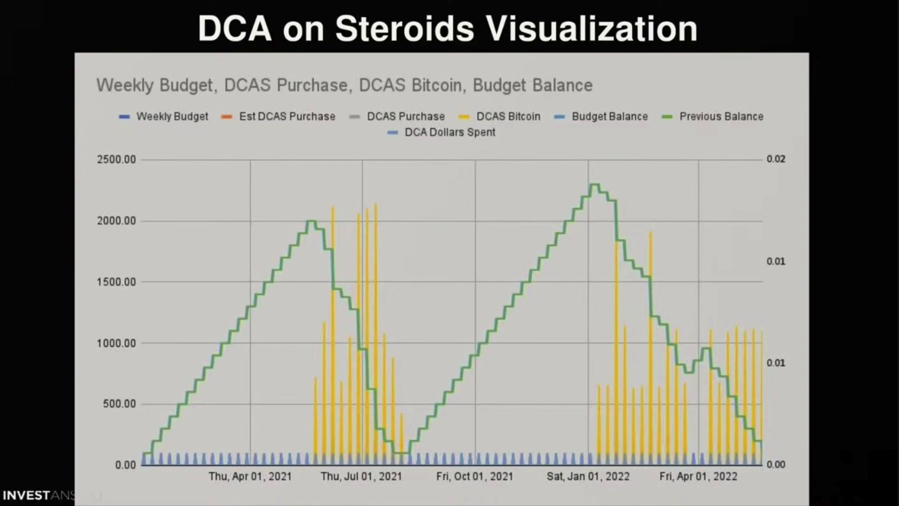
Advance the slideshow to the DCA on Steroids Buy Profile bar chart of Monday buys.
key(Right)
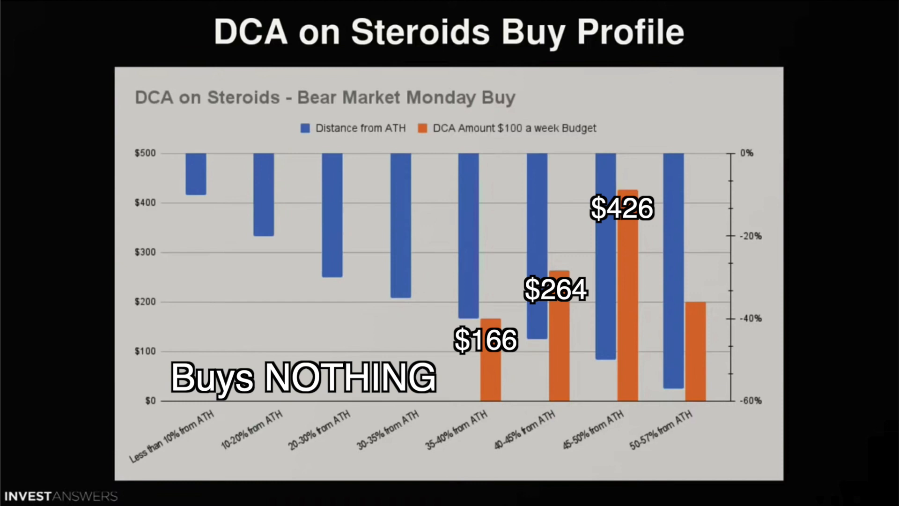
click(692, 319)
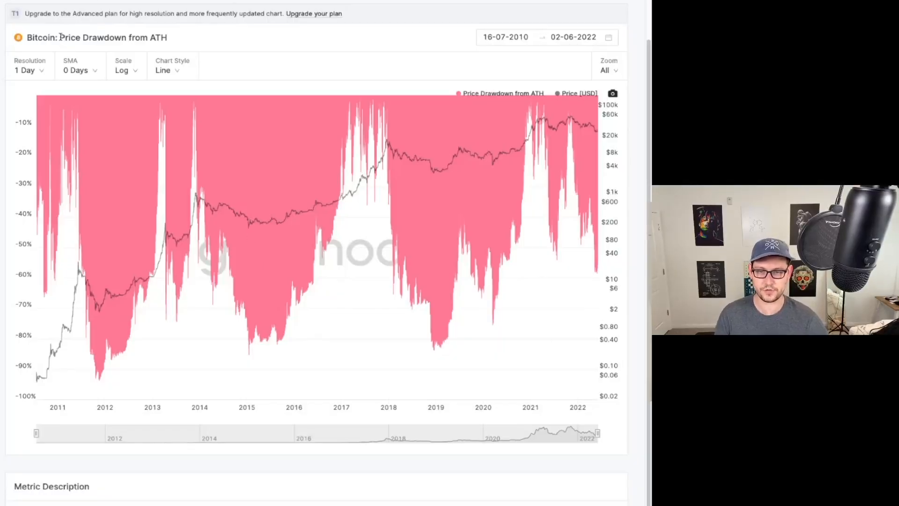
double_click(40, 38)
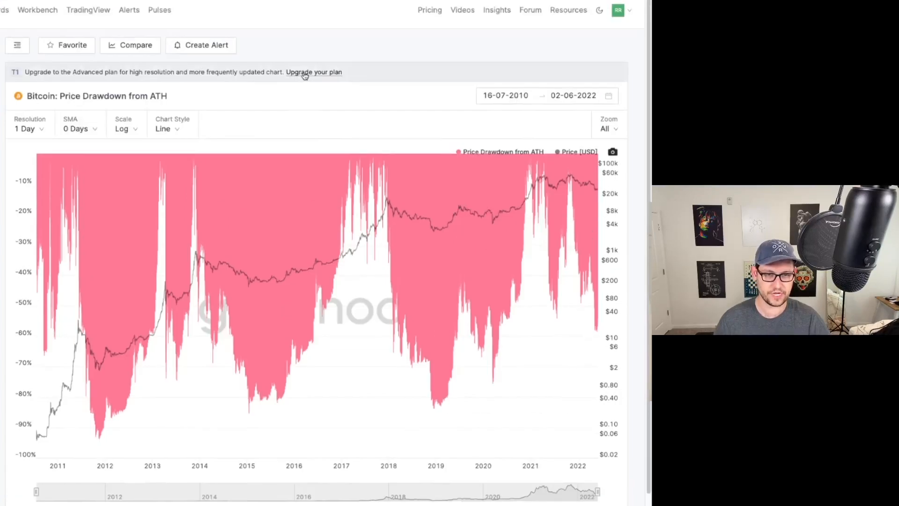
click(314, 71)
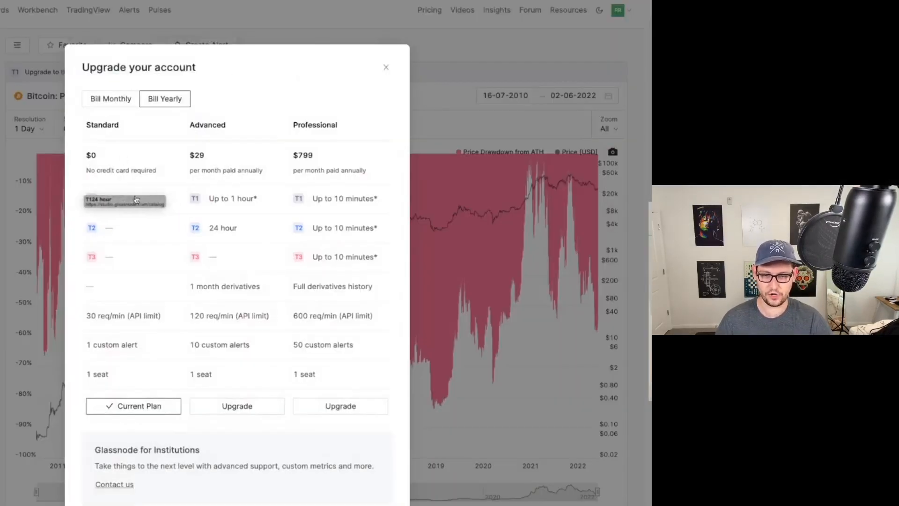
double_click(118, 199)
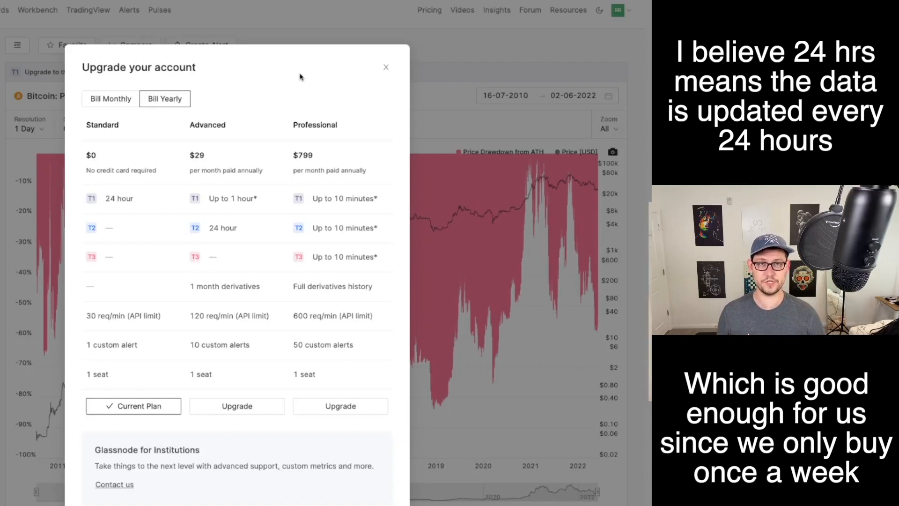
click(386, 66)
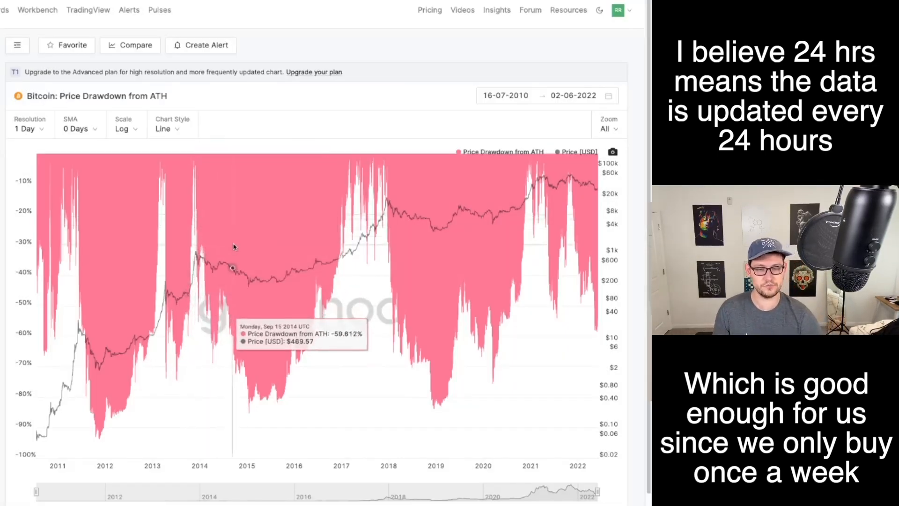
mouse_move(248, 281)
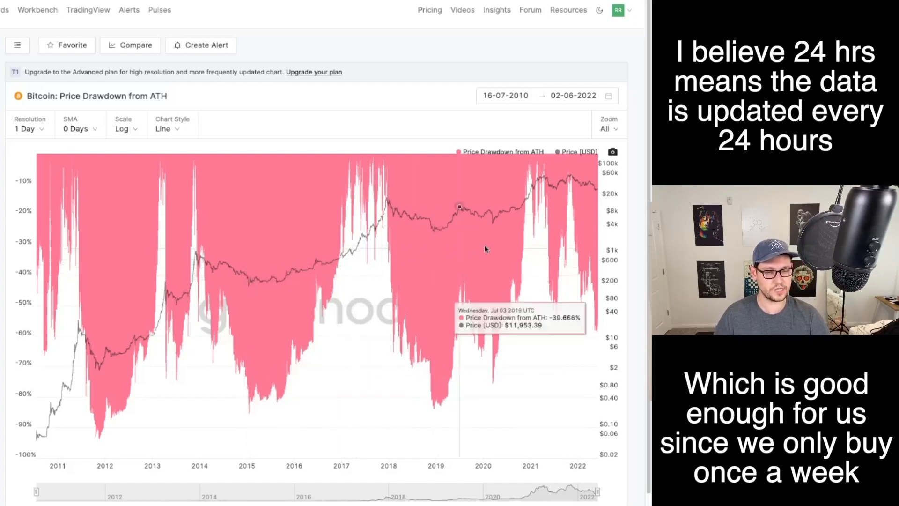
mouse_move(539, 176)
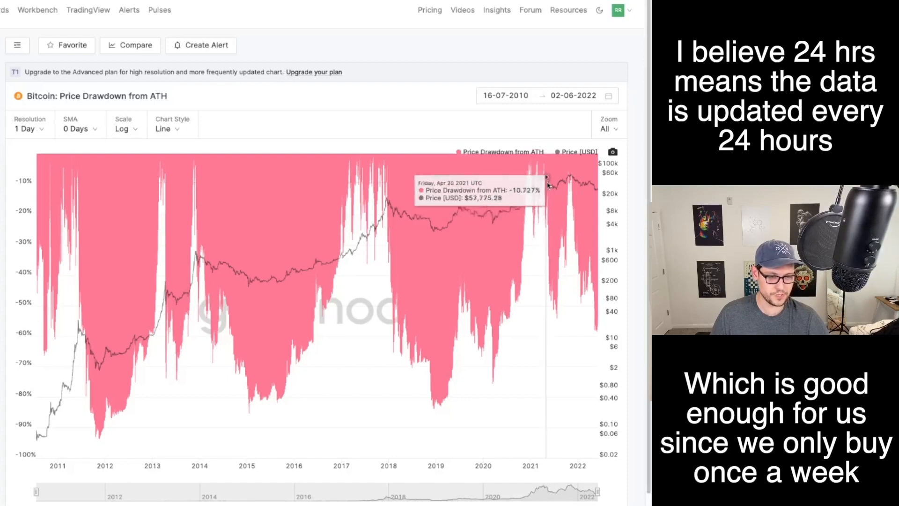
mouse_move(572, 175)
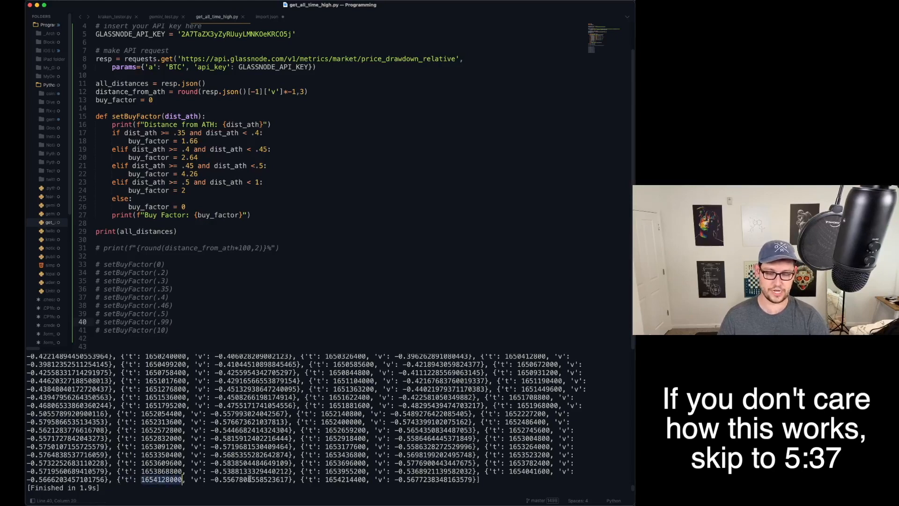
Select text in the buy-factor script to edit the print and setBuyFactor test lines.
double_click(439, 480)
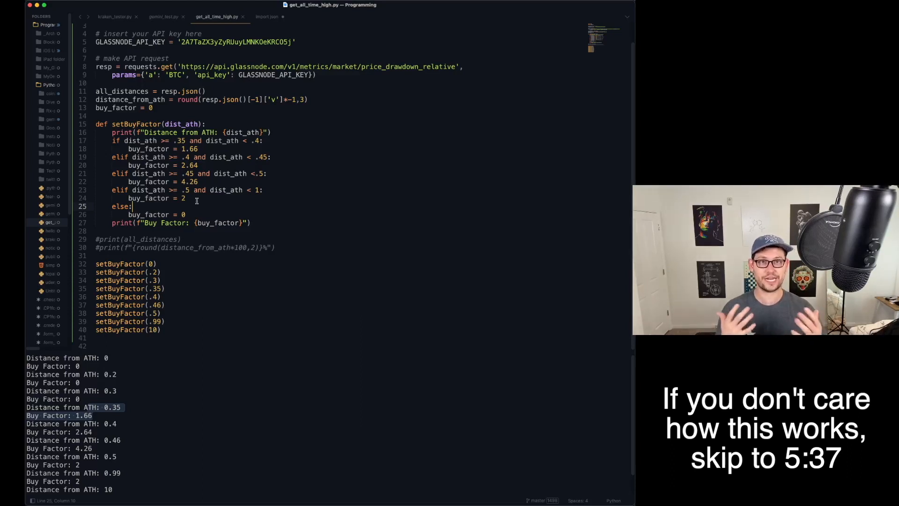
mouse_move(293, 327)
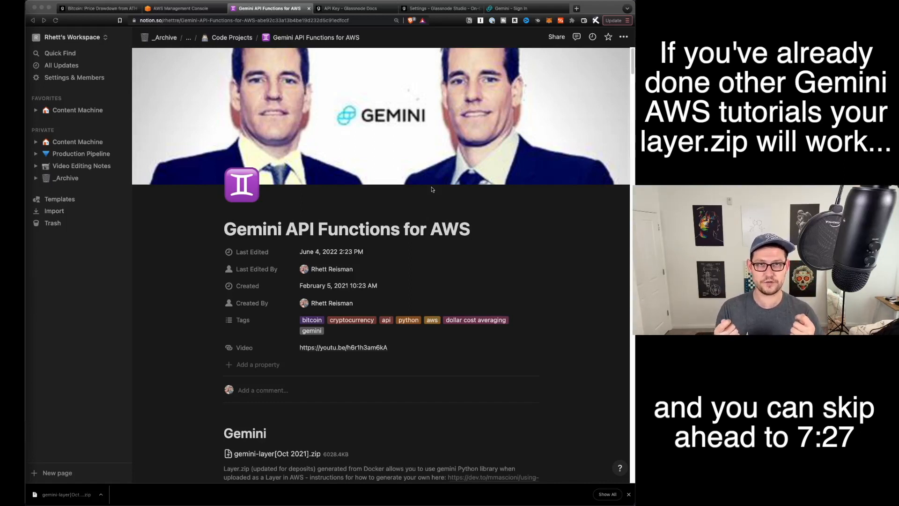
mouse_move(472, 256)
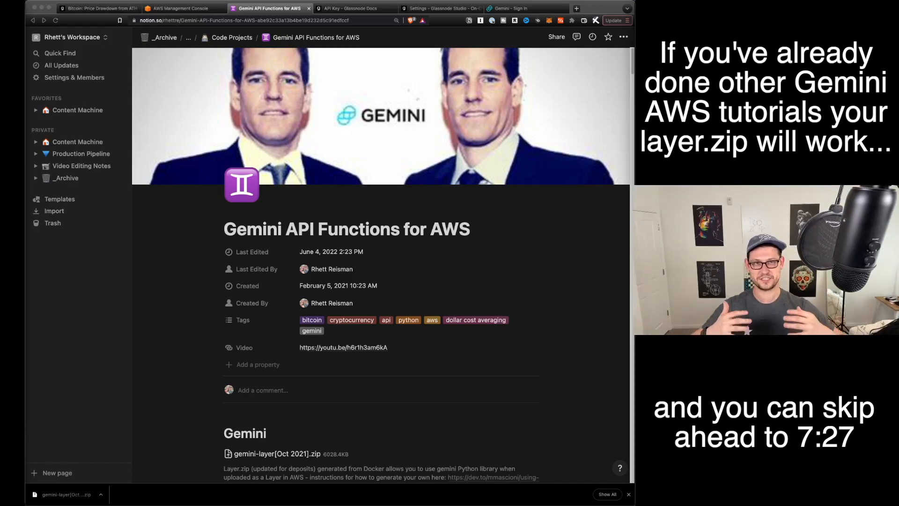
Grab the gemini-layer [Oct 2021] zip from the Gemini API notes, then go to AWS.
scroll(down, 3)
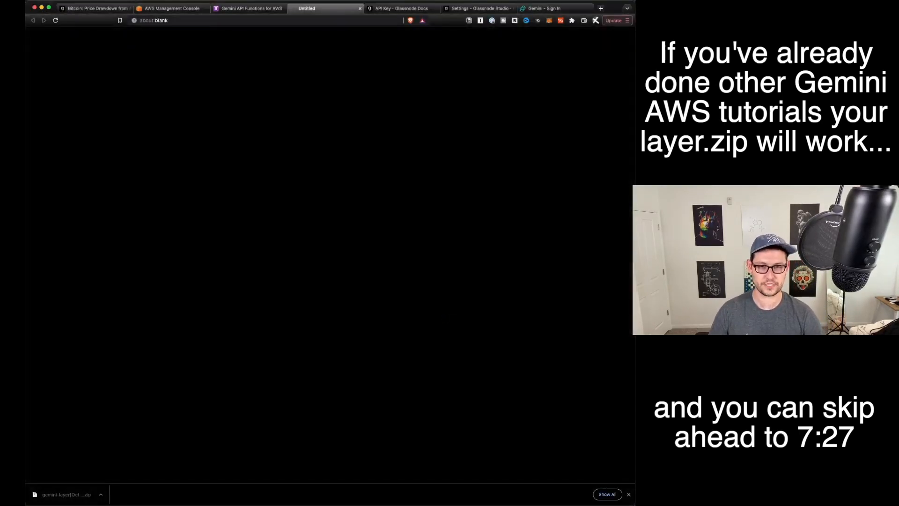
click(250, 8)
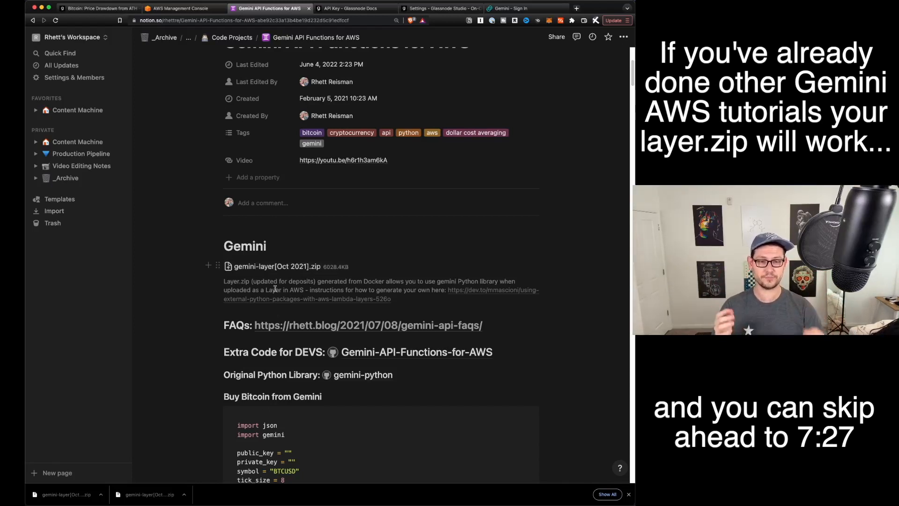
mouse_move(493, 294)
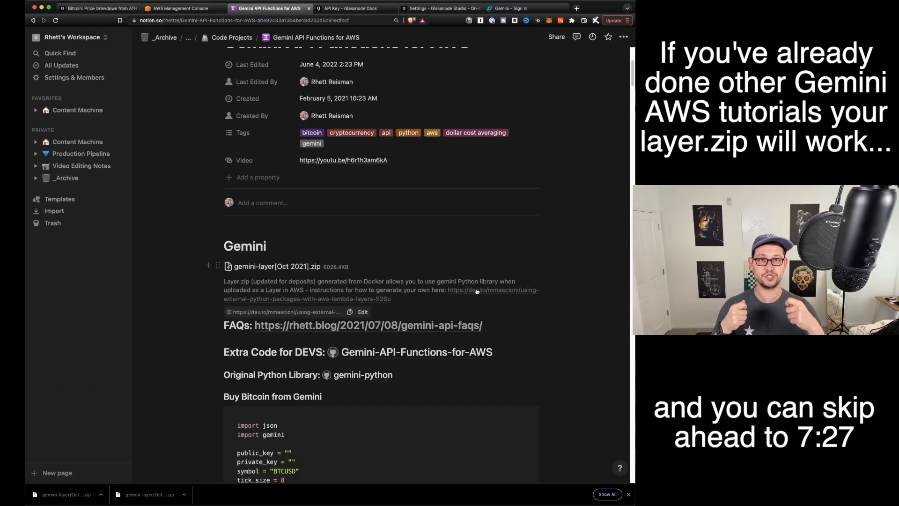
click(182, 8)
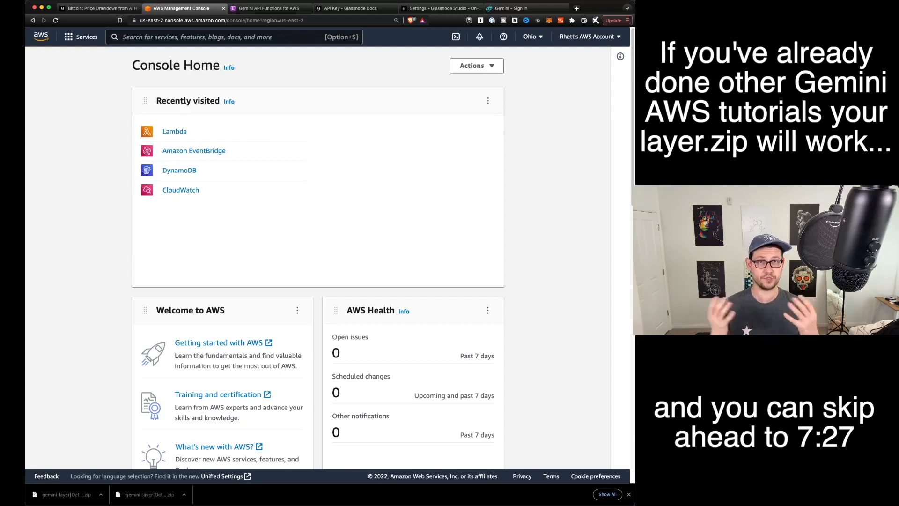
mouse_move(178, 116)
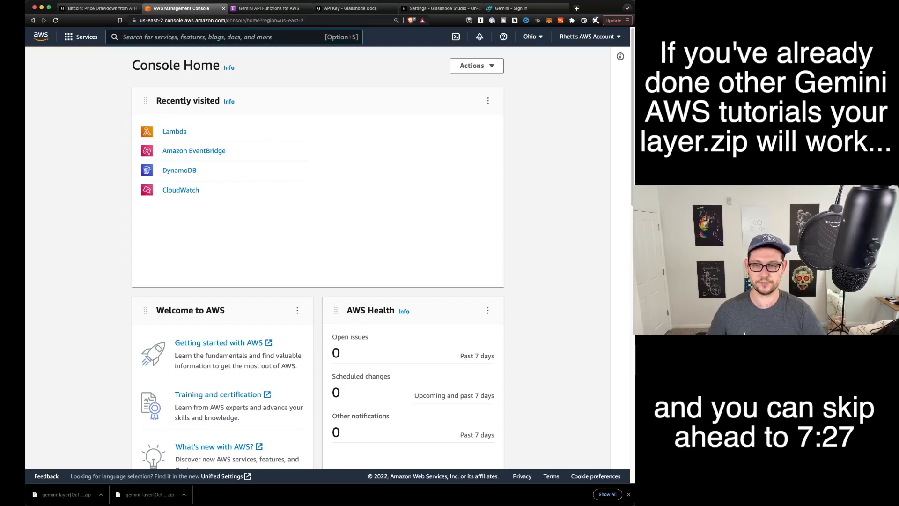
Create Lambda layer Gemini_API_Layer ('Layer for Gemini API'): gemini-layer zip, x86_64, Python 3.8.
text(lambda)
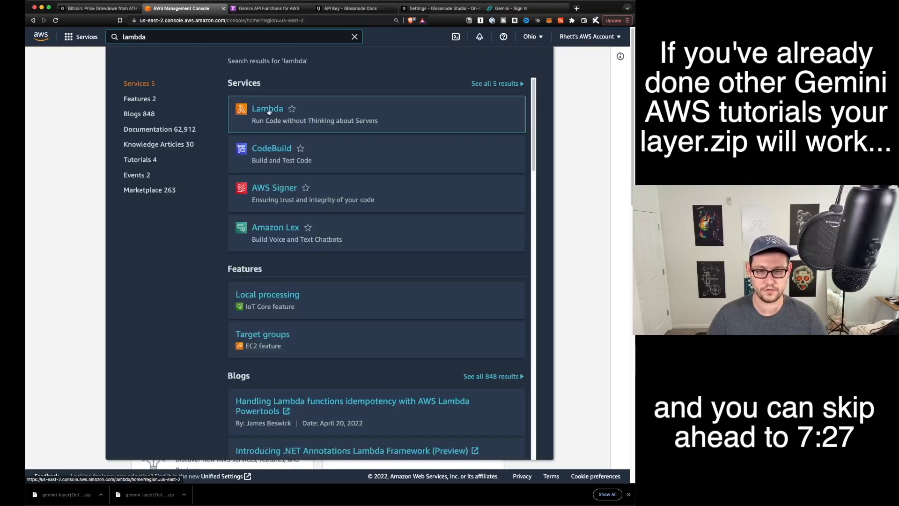
click(267, 108)
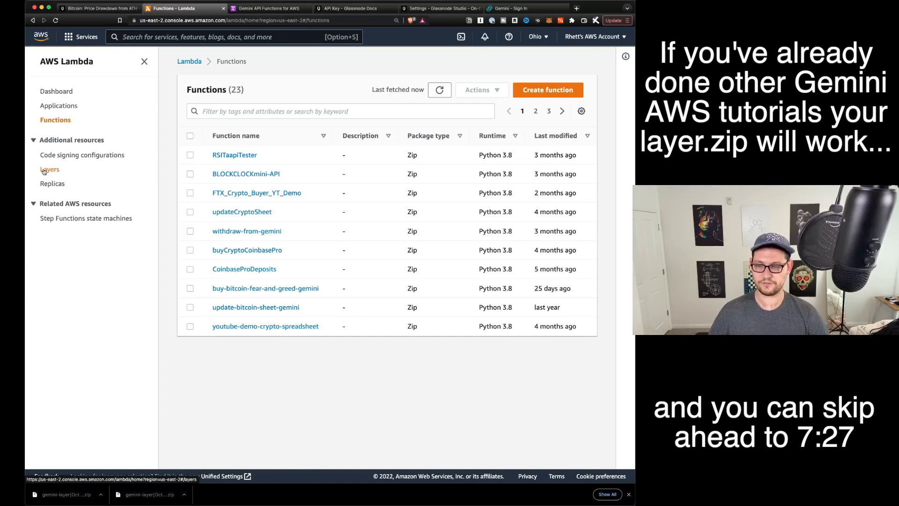
click(50, 168)
text(Gemini_API)
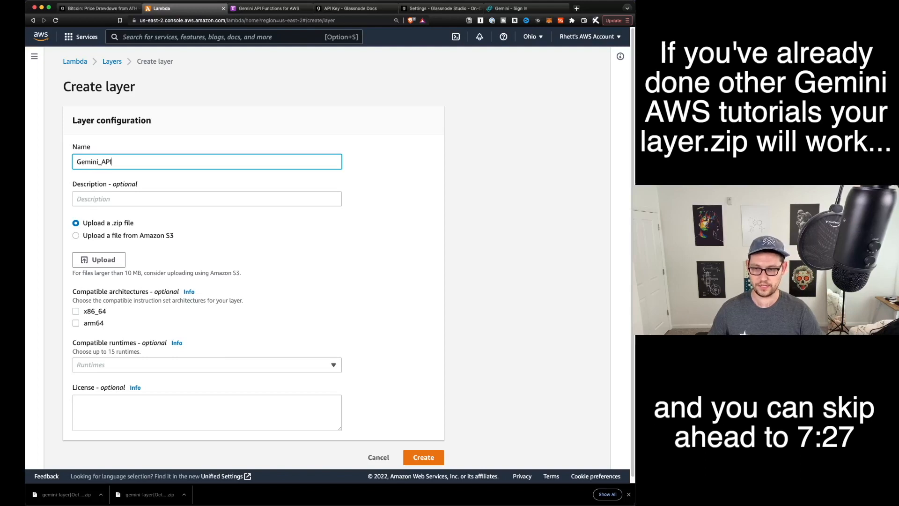
text(Layer for Gemini API)
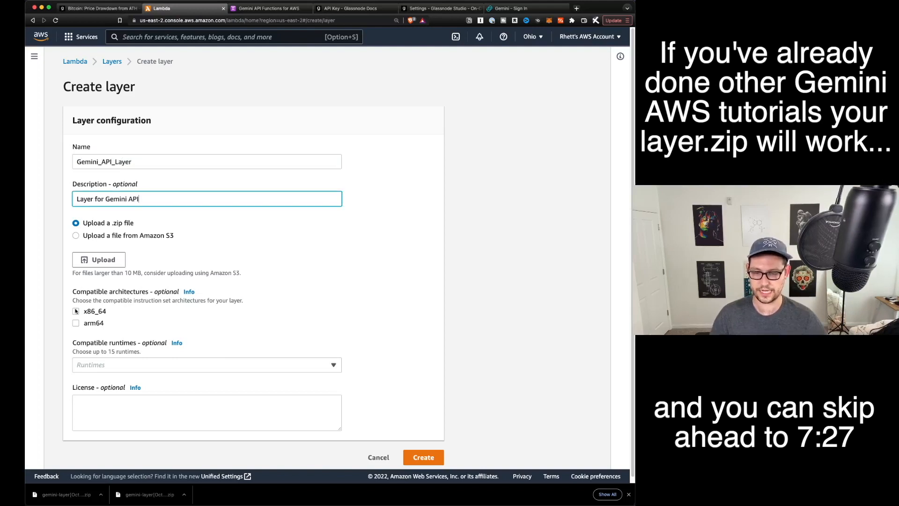
click(207, 365)
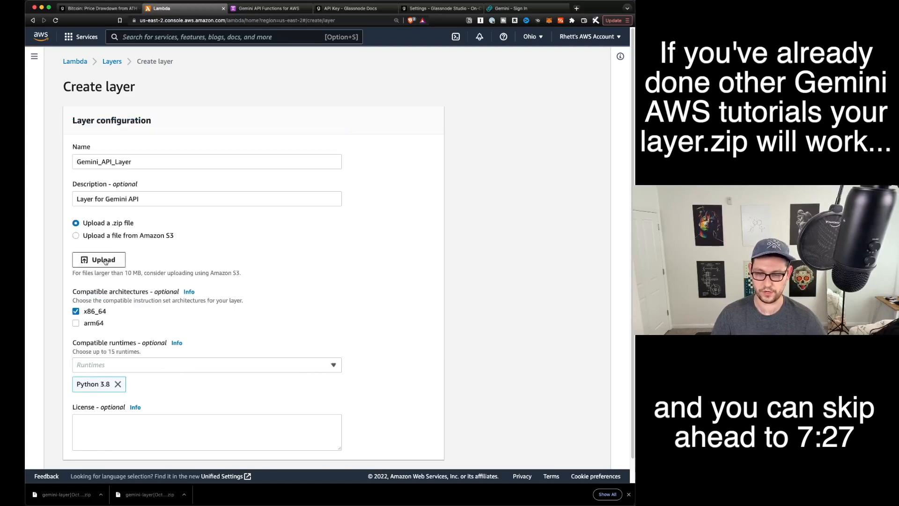
click(99, 259)
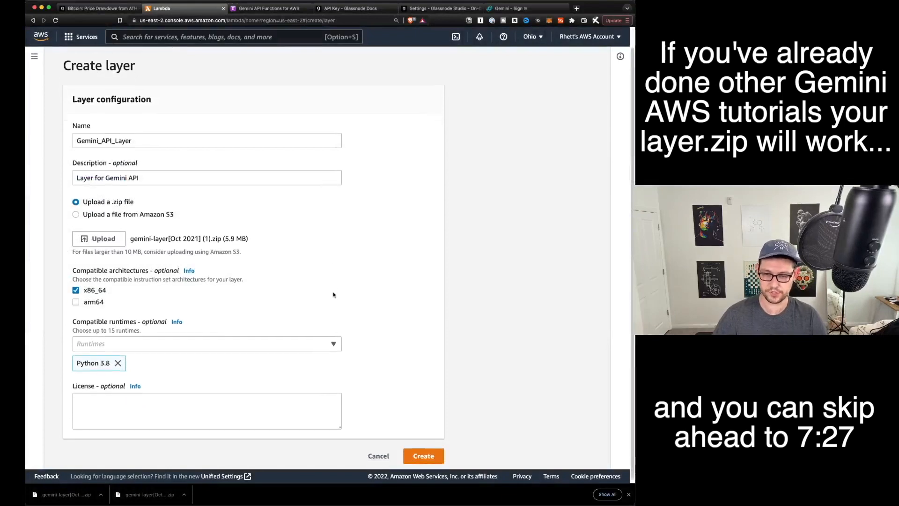
click(206, 137)
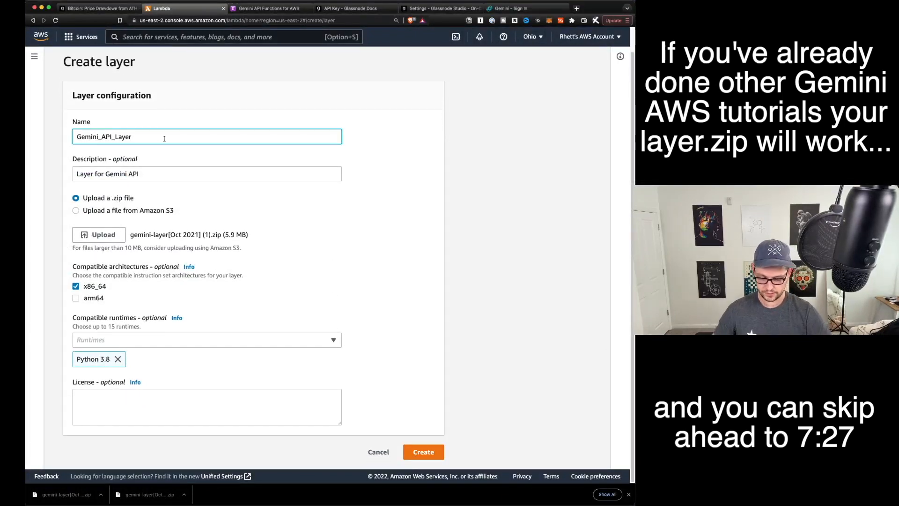
click(423, 451)
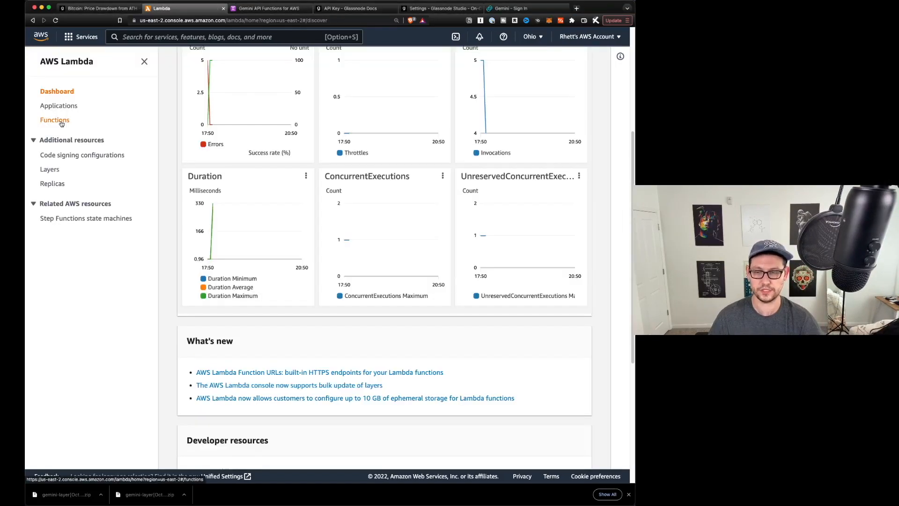
Create the Python 3.8 Lambda function BTCDCAOnSteroidsInvestAnswers.
click(55, 120)
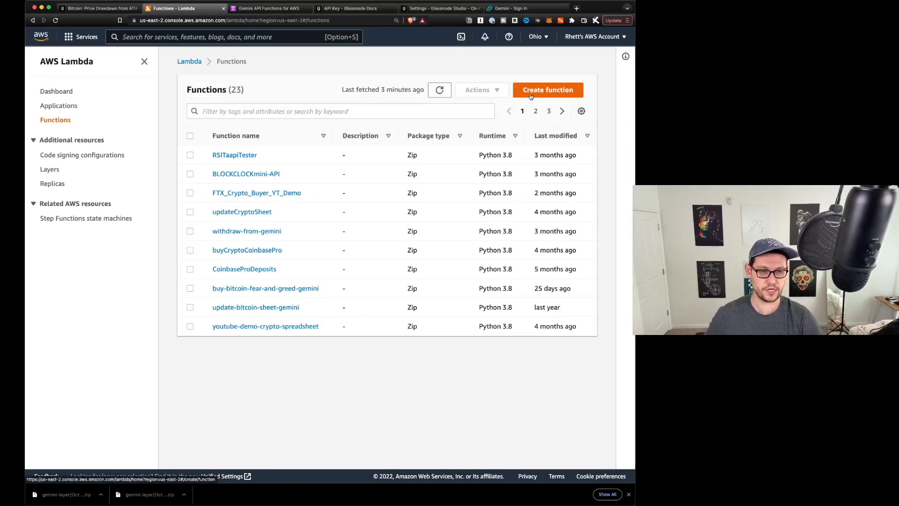
click(547, 89)
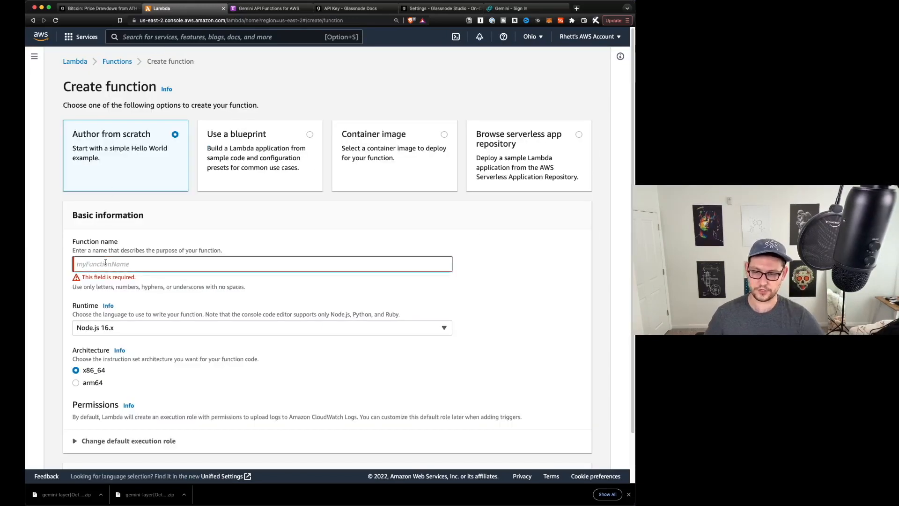
text(BTCDCA)
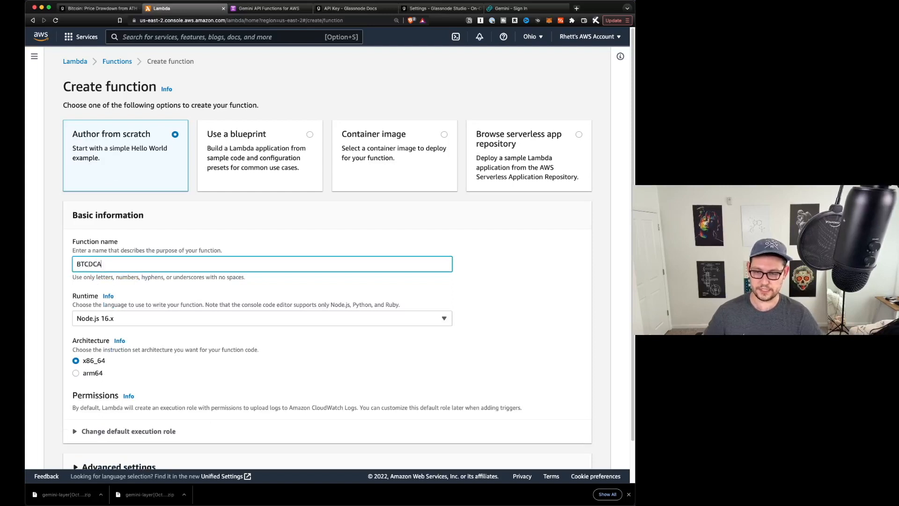
text(OnSteroids)
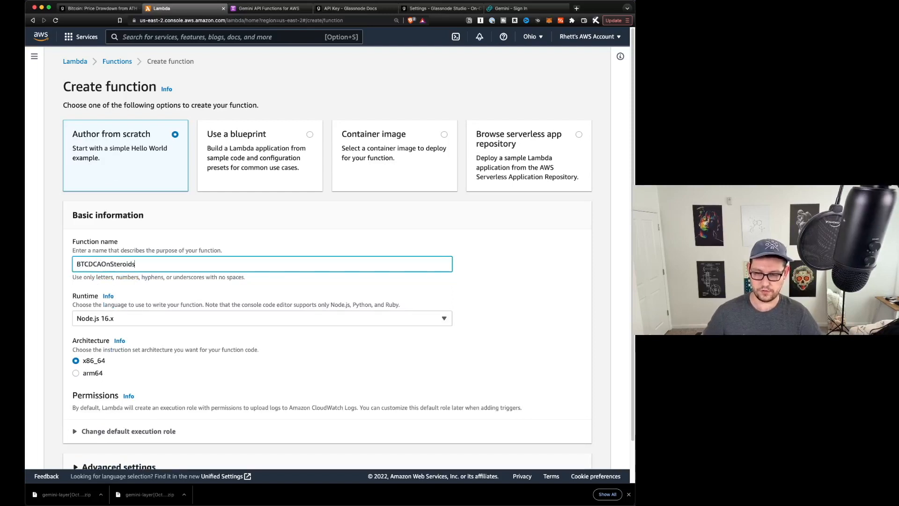
click(261, 319)
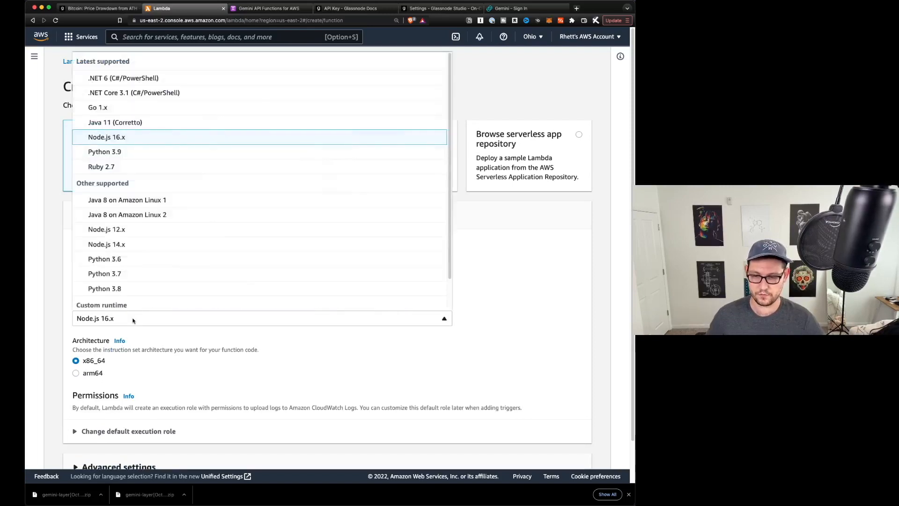
click(105, 288)
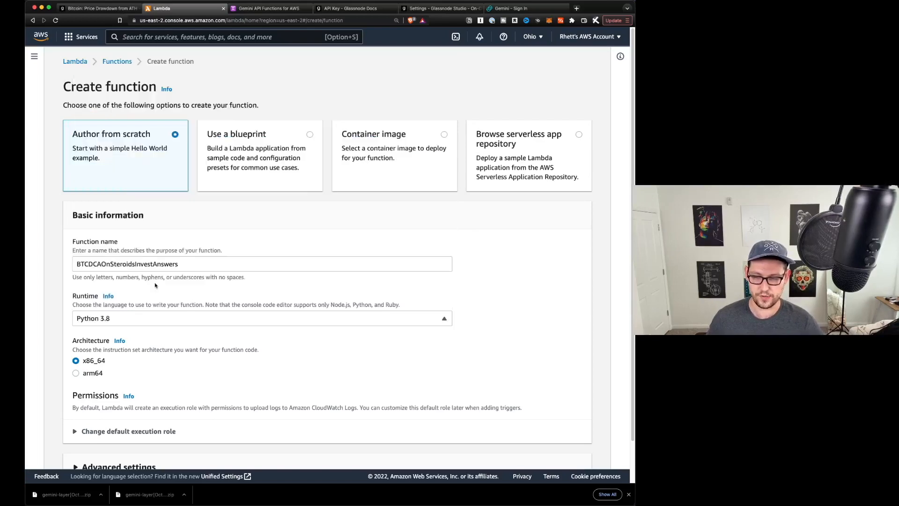
scroll(down, 3)
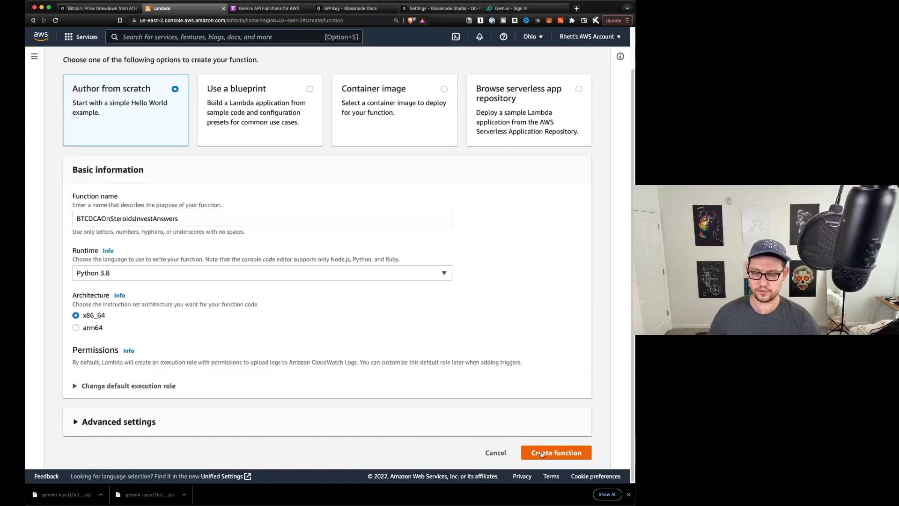
click(555, 452)
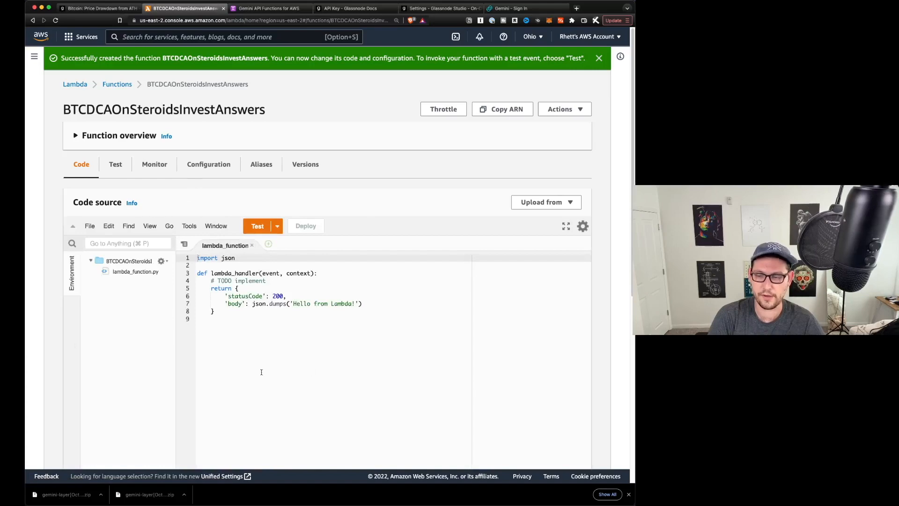
Attach version 1 of the Gemini_API_Layer_YTDemo custom layer to the function.
scroll(down, 3)
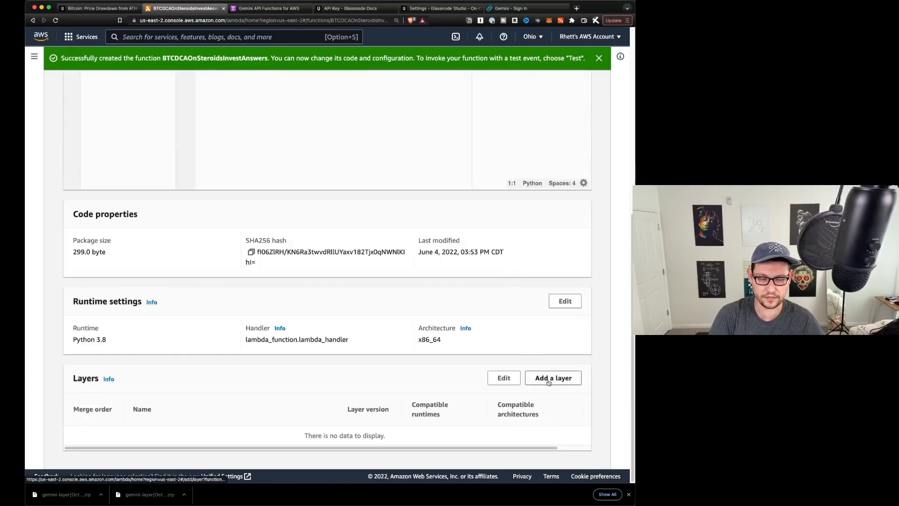
click(552, 377)
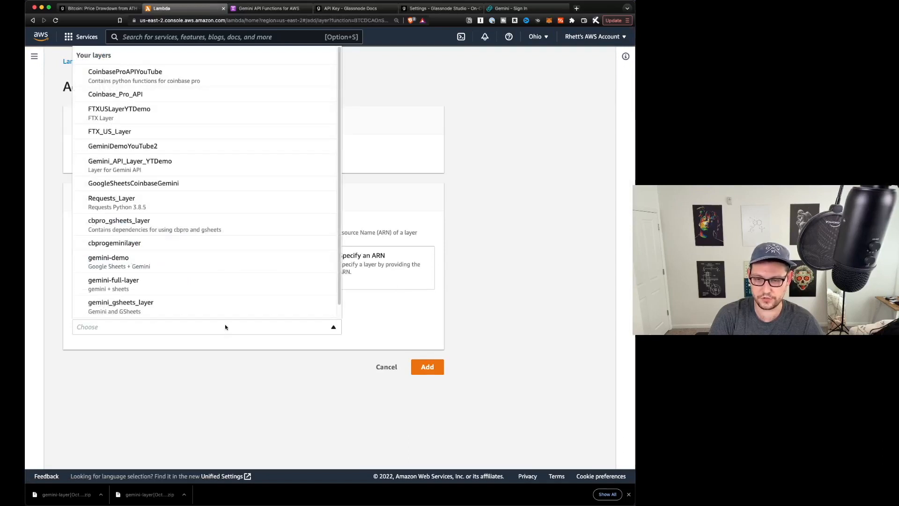
click(130, 161)
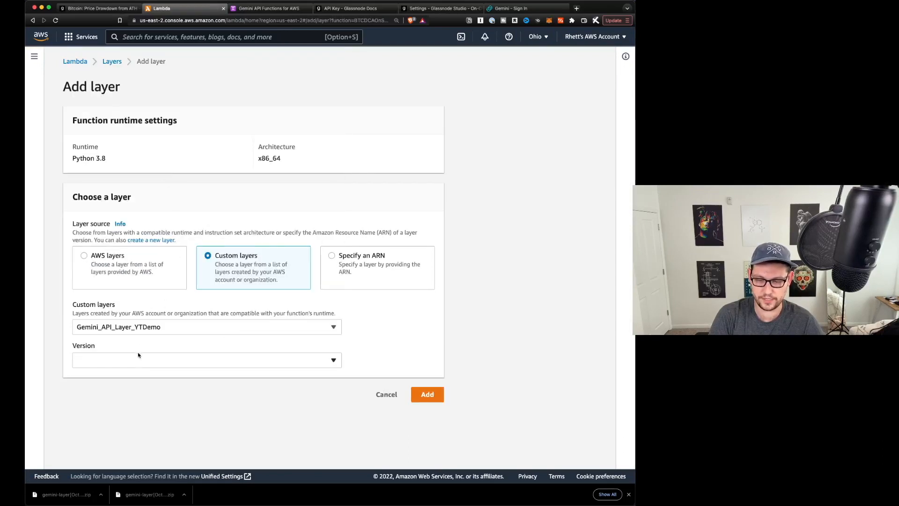
click(206, 360)
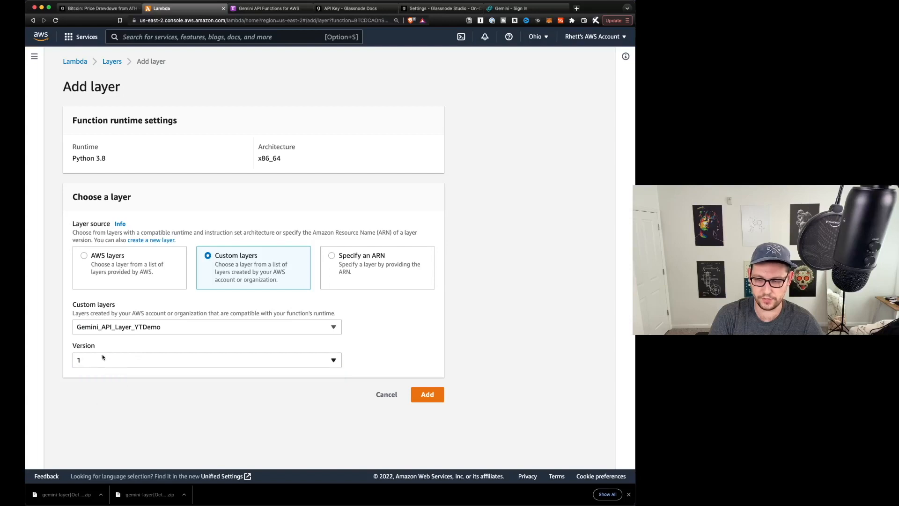
click(427, 394)
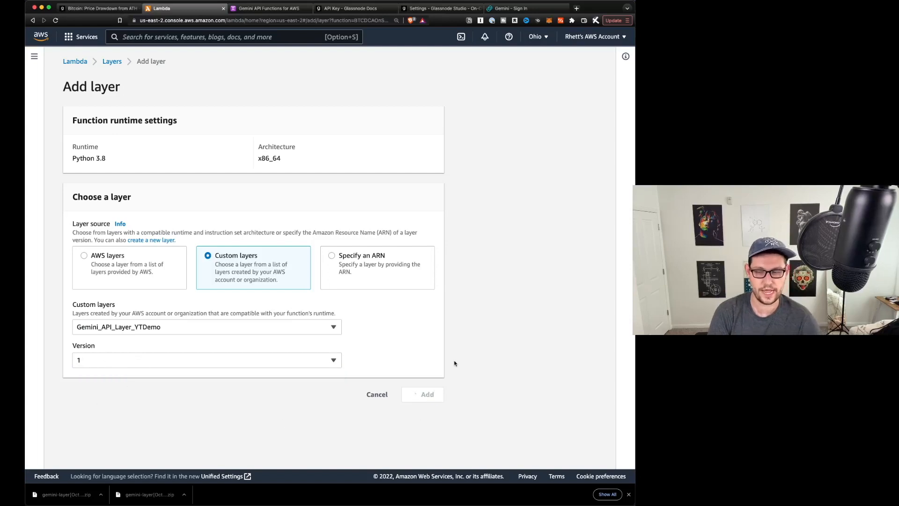
click(427, 394)
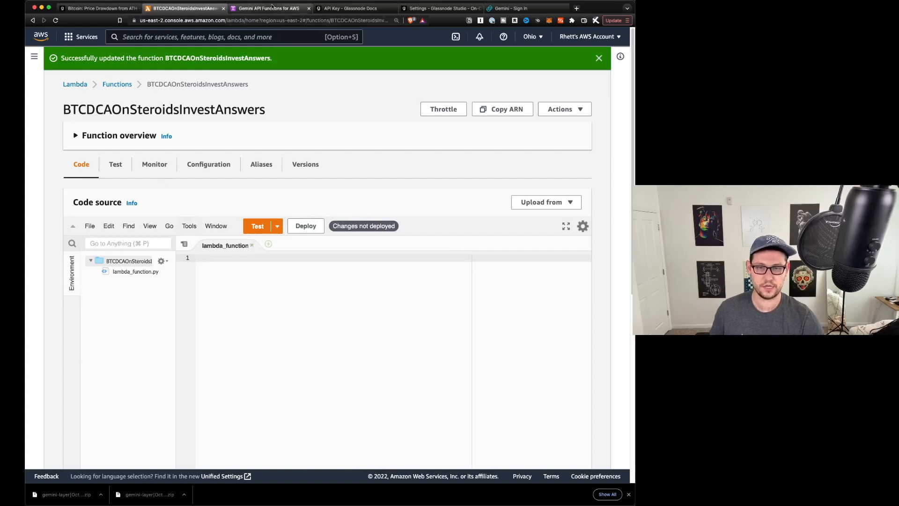
click(266, 8)
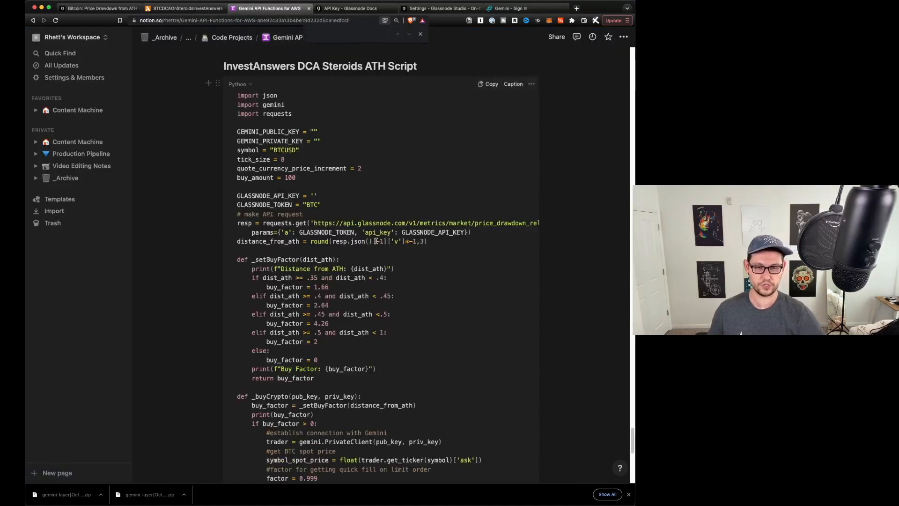
Copy the InvestAnswers DCA Steroids ATH Script from Notion into the Lambda code editor.
text(investanswer dca)
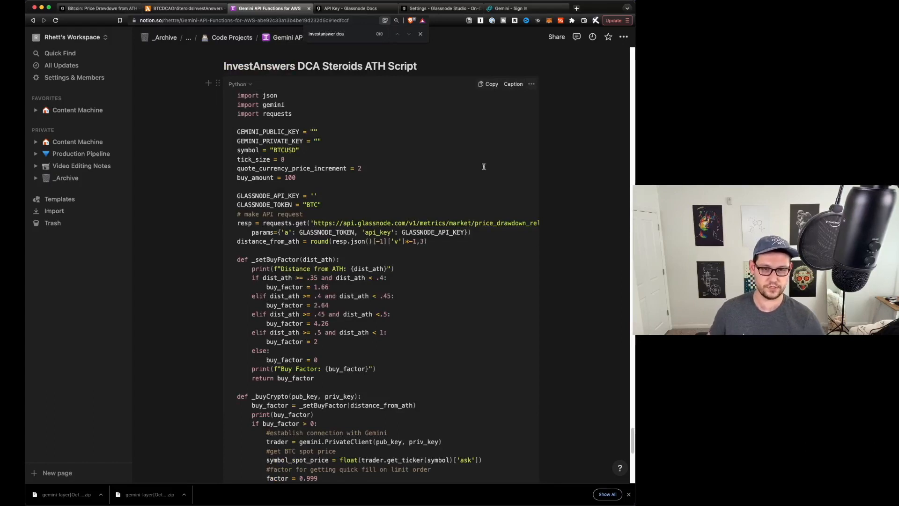
scroll(down, 3)
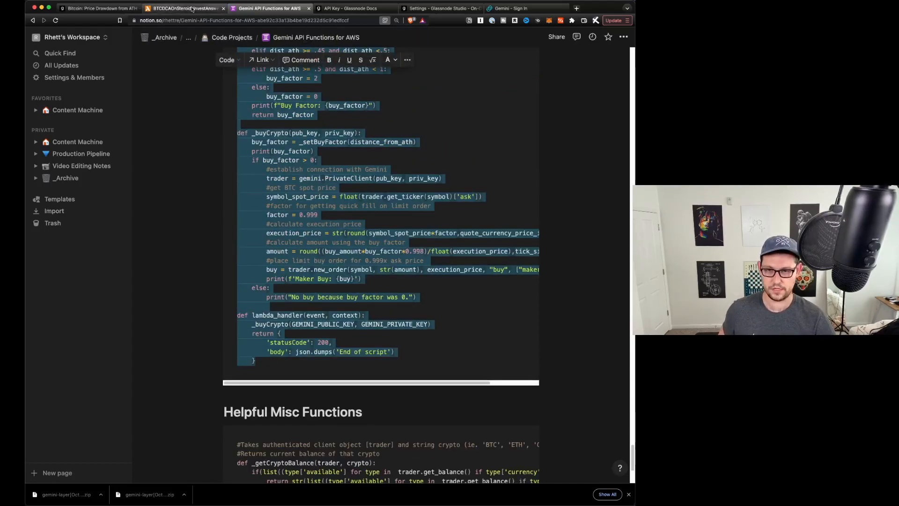
click(184, 8)
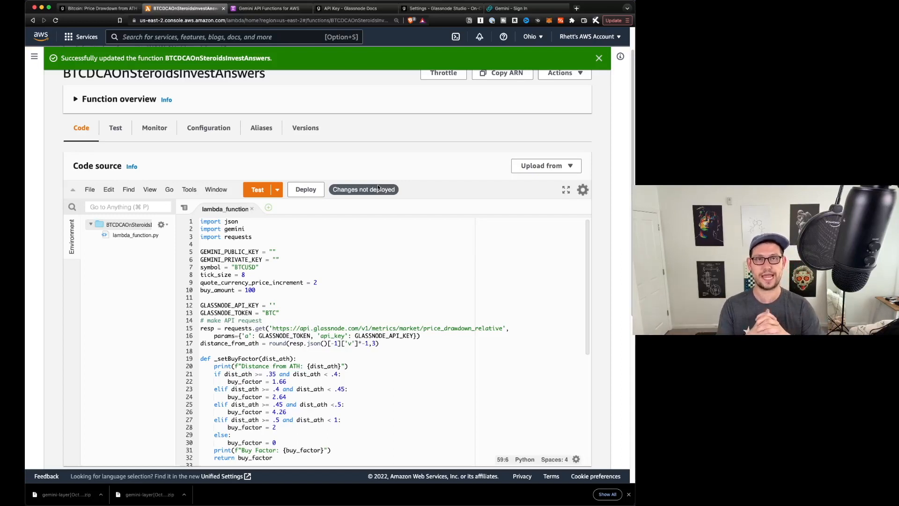
Deploy the pasted DCA script in the BTCDCAOnSteroidsInvestAnswers code editor.
click(306, 189)
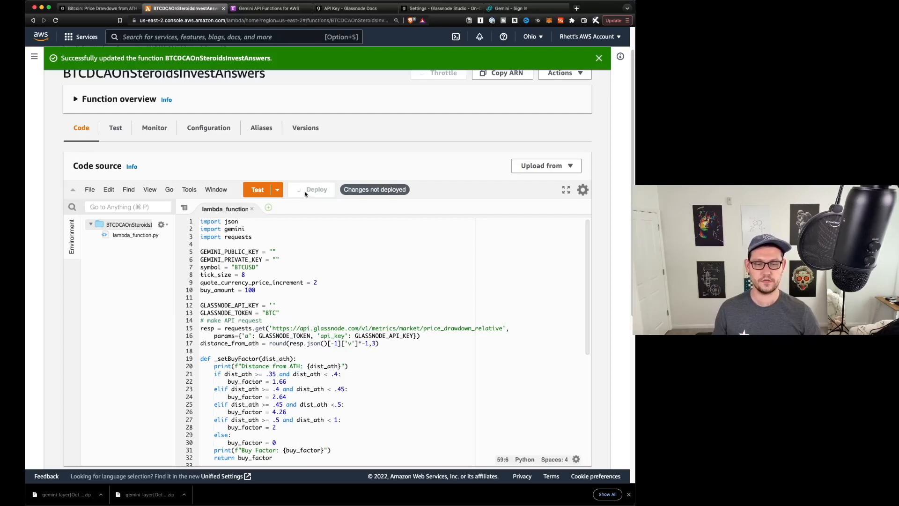
click(313, 189)
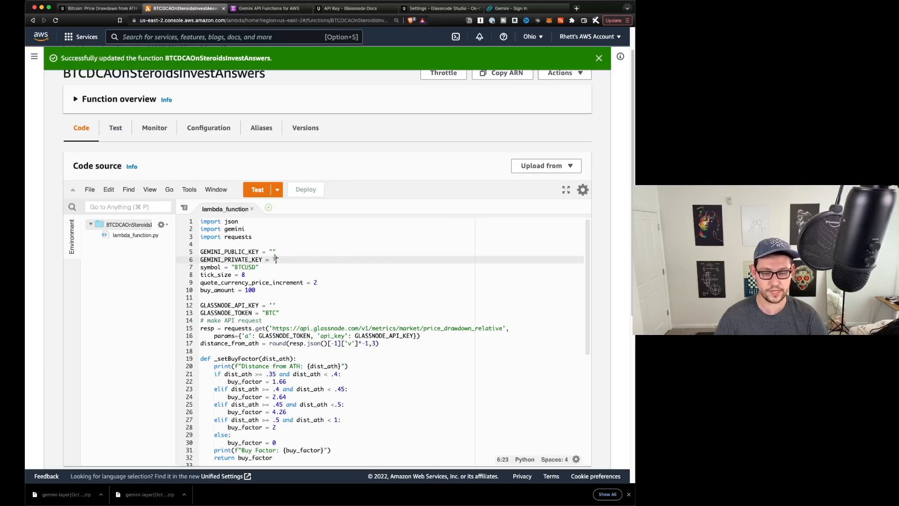
text(")
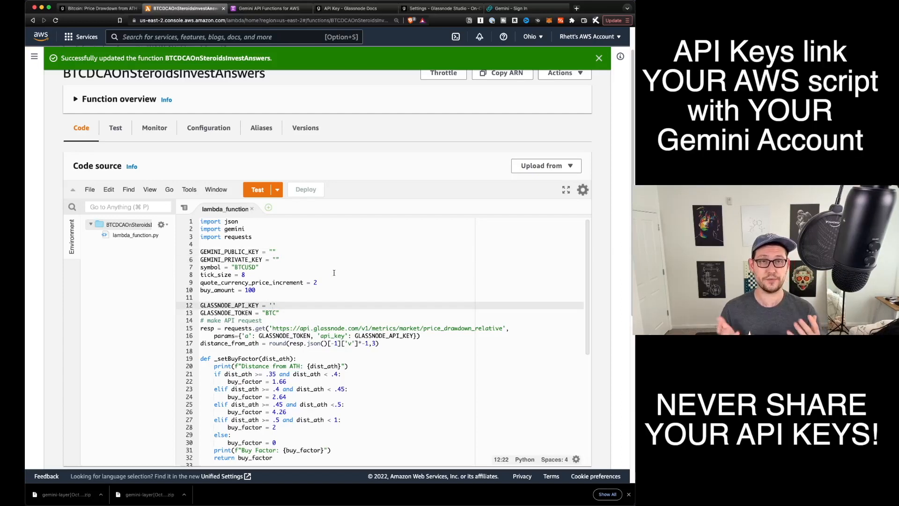
click(521, 8)
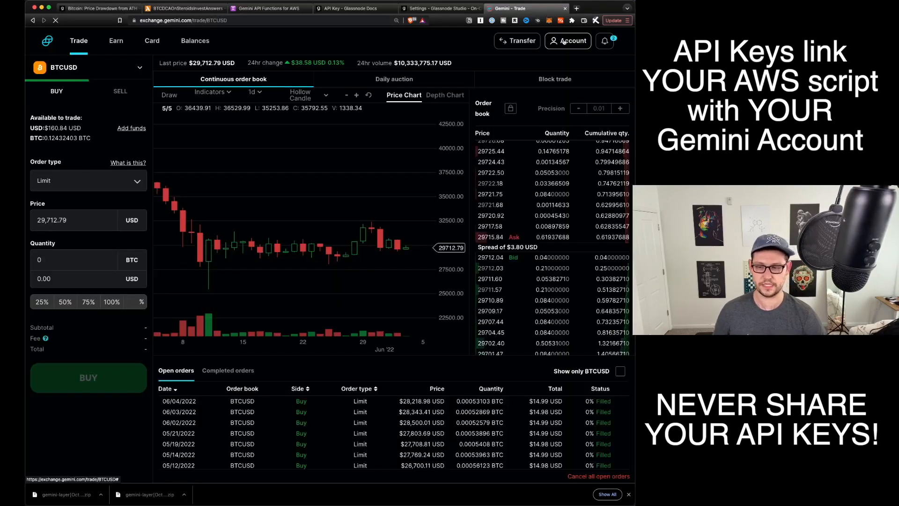
Start a Primary-scope Gemini API key named InvestAnswersYouTubeDemo from Account Settings > API.
click(568, 41)
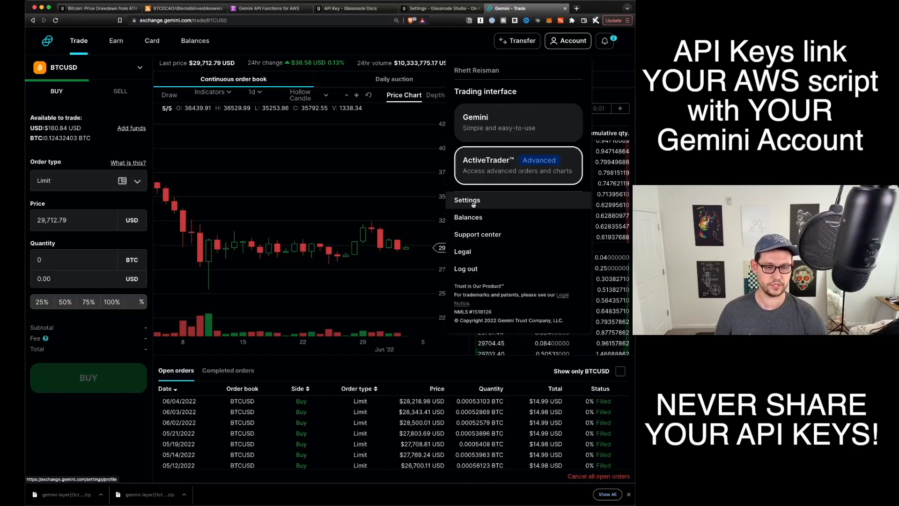
click(467, 200)
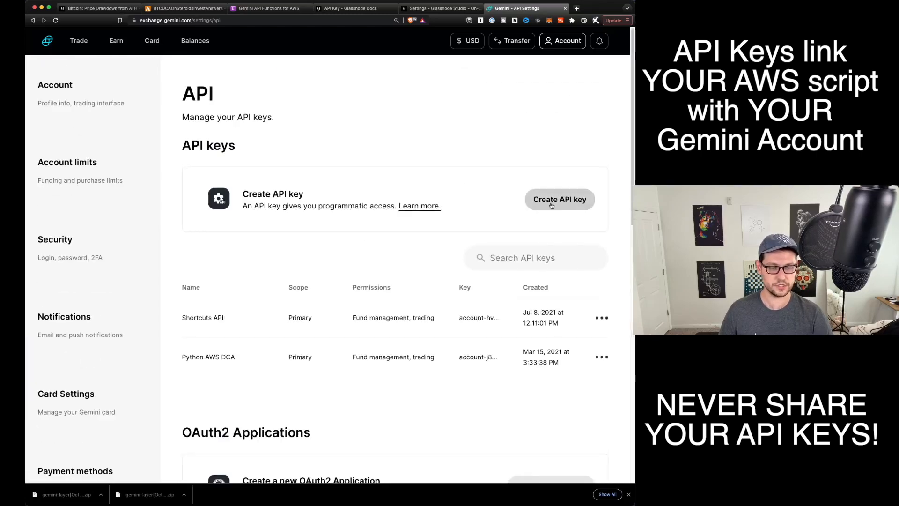
click(560, 199)
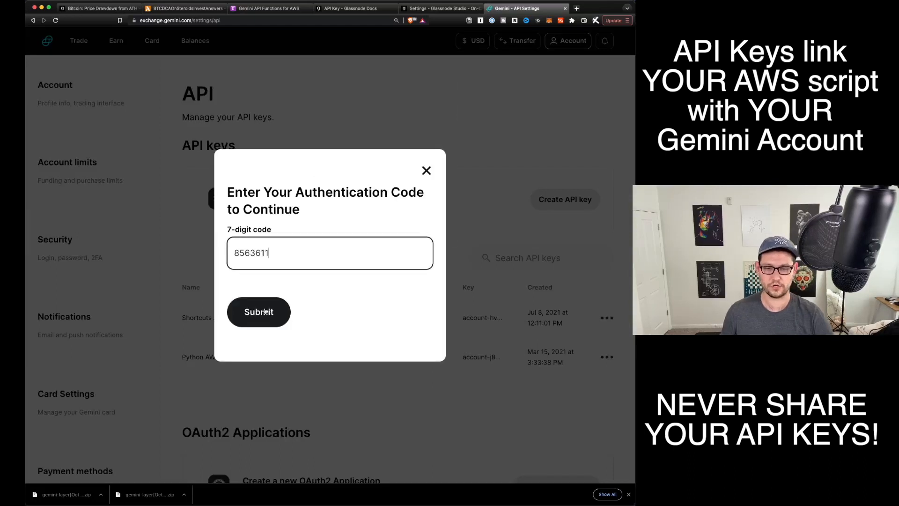
click(259, 312)
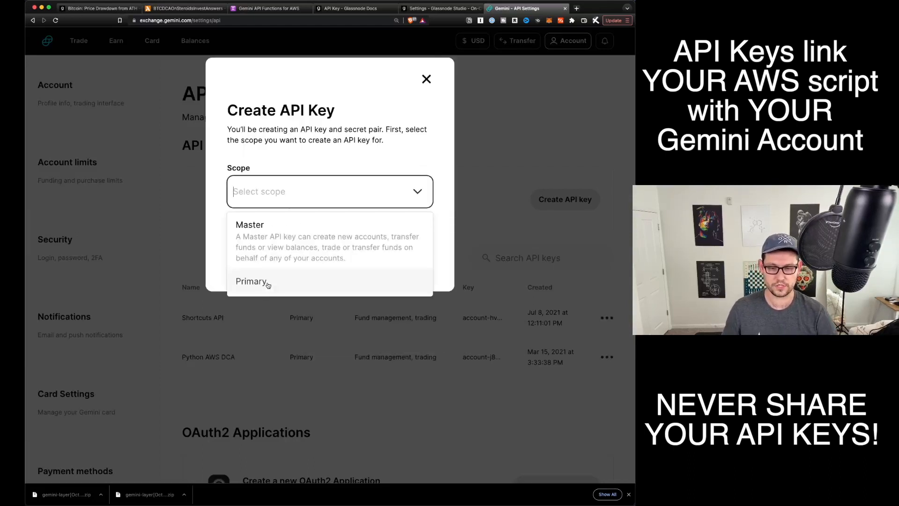
click(251, 281)
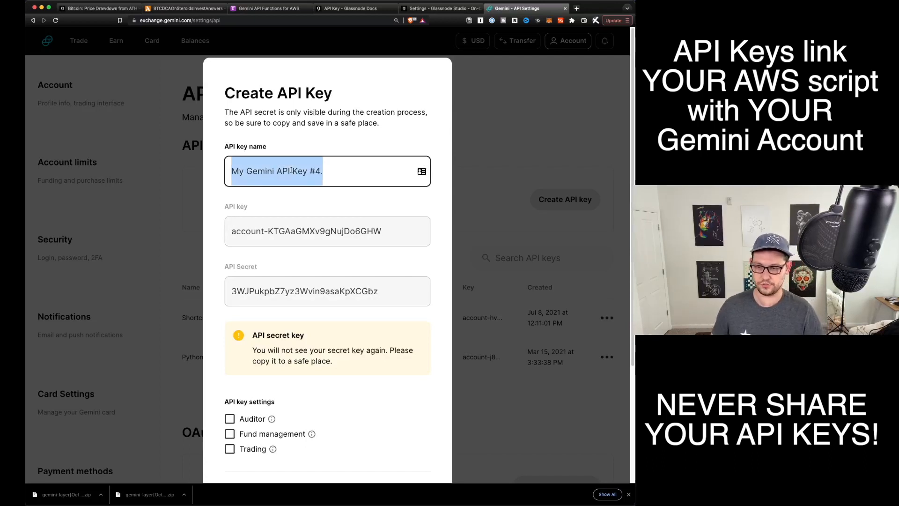
text(InvestAnswers)
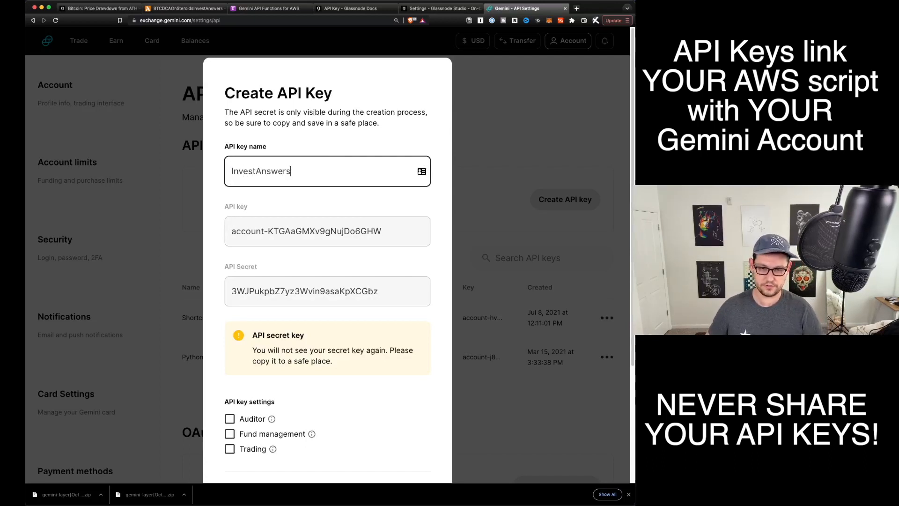
text(YouTubeDemo)
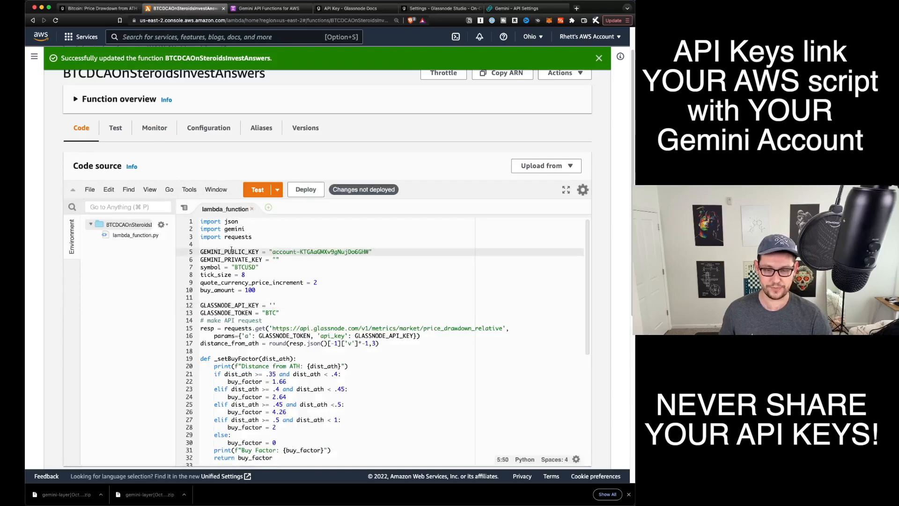
Transfer the new Gemini API key and secret into the script's GEMINI_PUBLIC_KEY and GEMINI_PRIVATE_KEY.
click(524, 8)
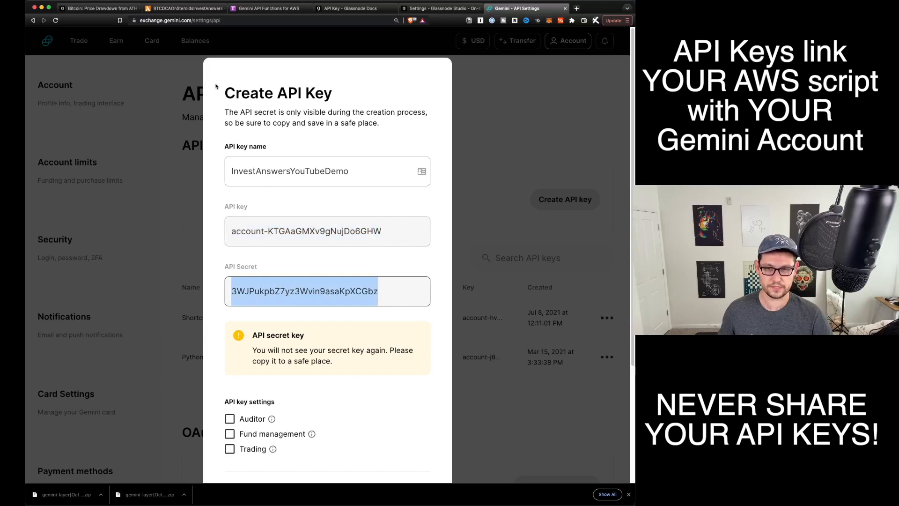
click(185, 8)
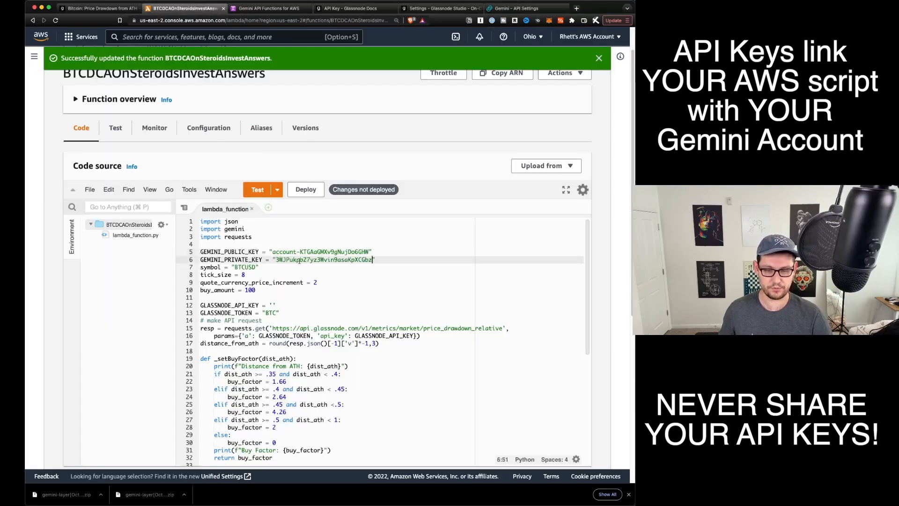
click(521, 7)
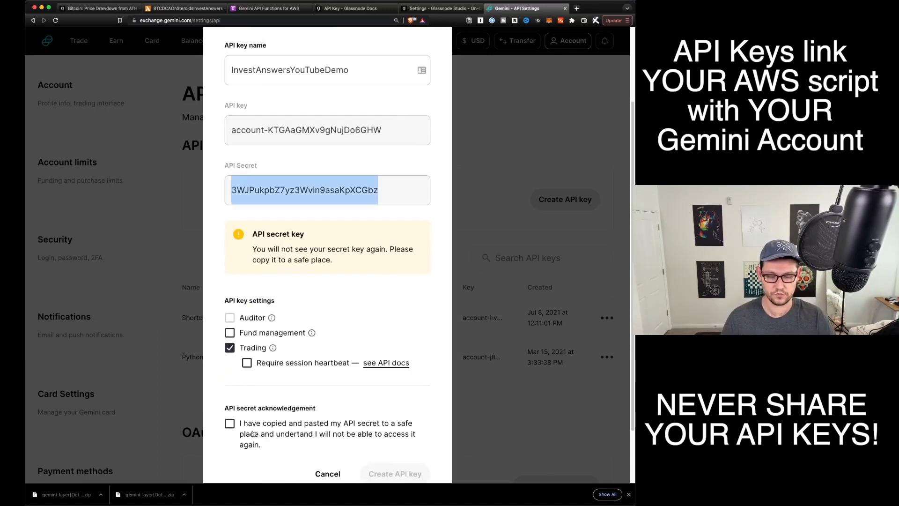
Acknowledge the saved secret and create the InvestAnswersYouTubeDemo key with Trading permission.
click(230, 423)
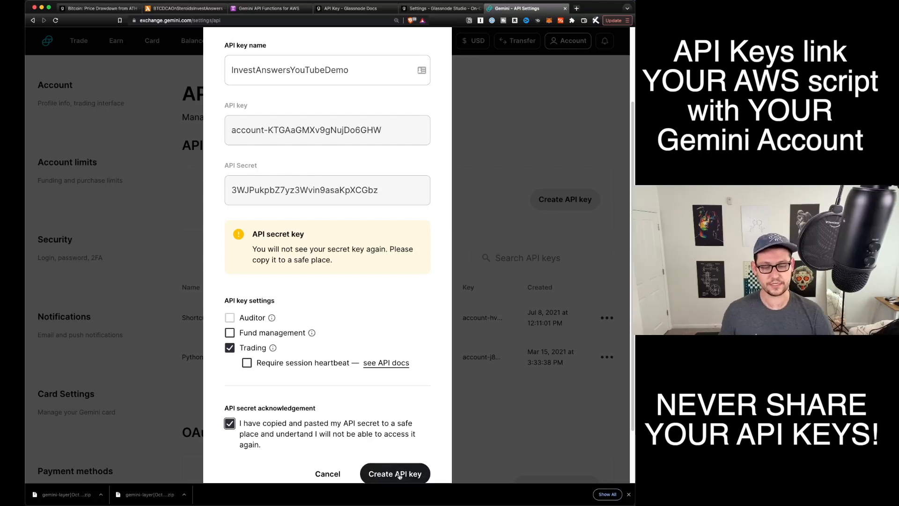
click(394, 474)
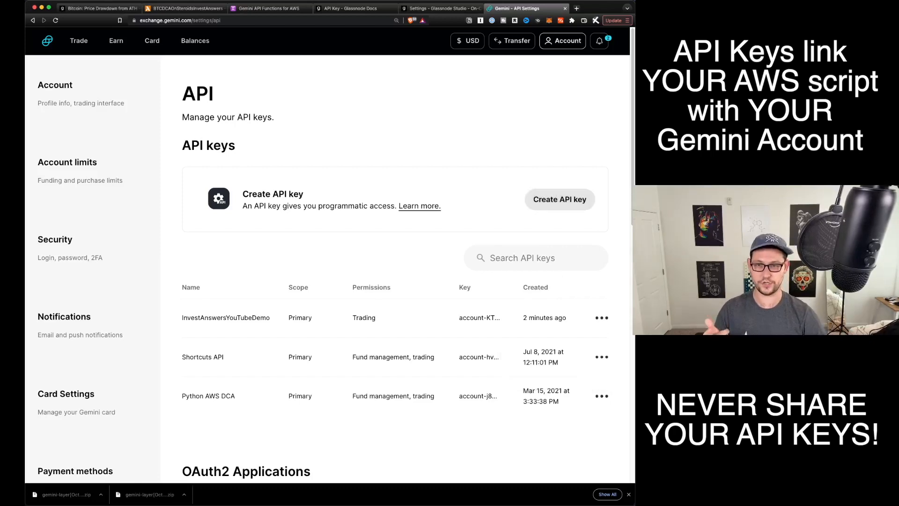
click(183, 8)
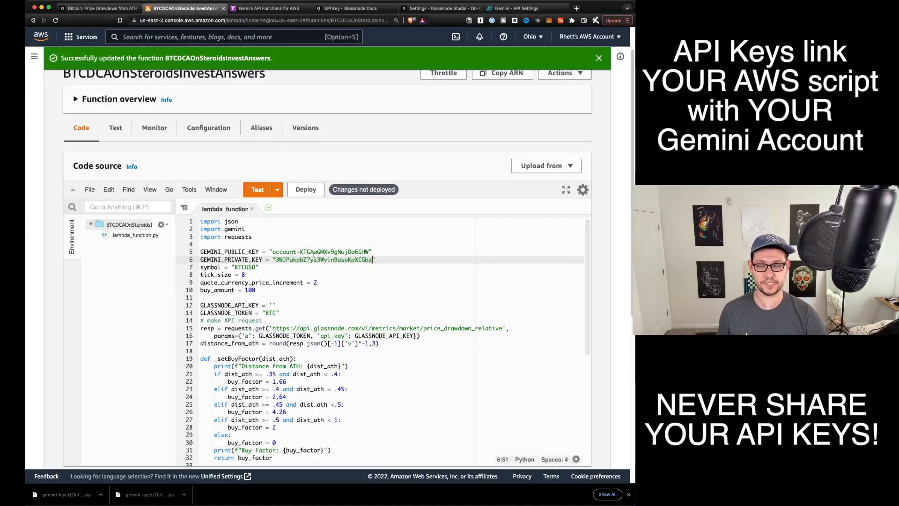
Generate a replacement Glassnode API key under Settings > API and copy it.
click(273, 304)
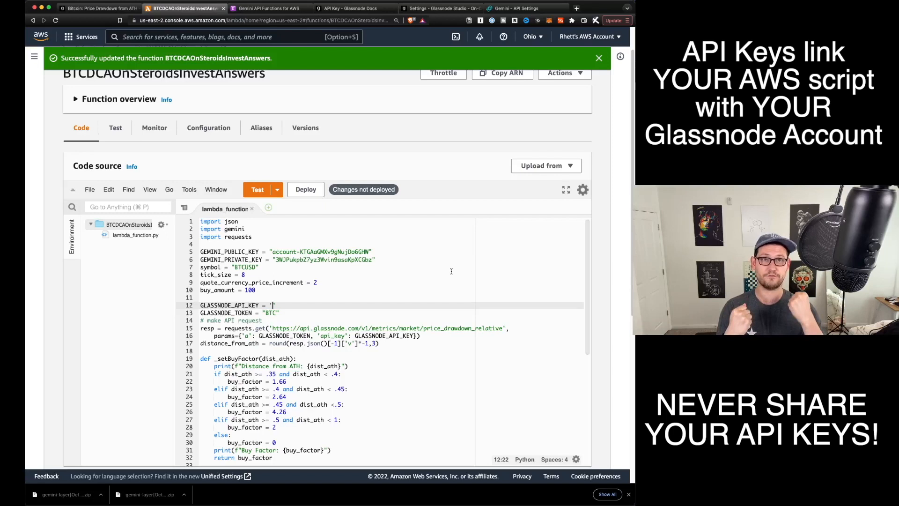
click(440, 8)
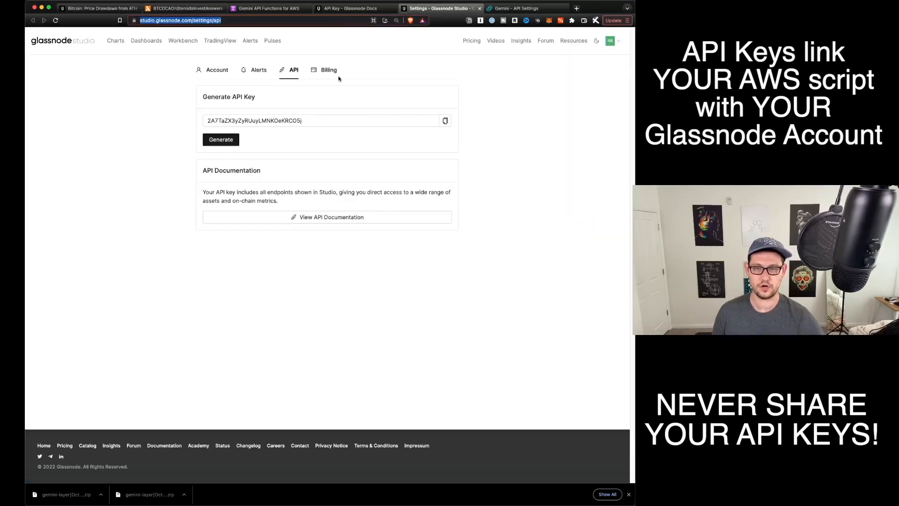
click(610, 40)
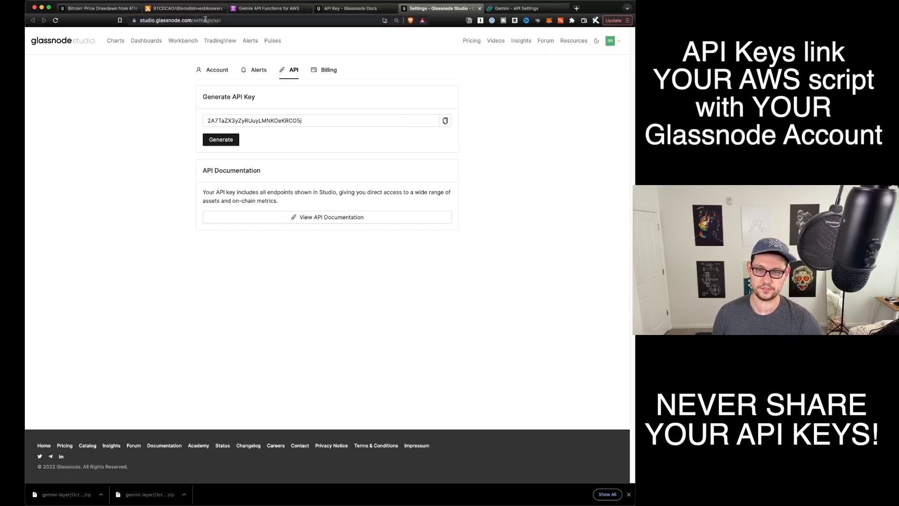
mouse_move(470, 103)
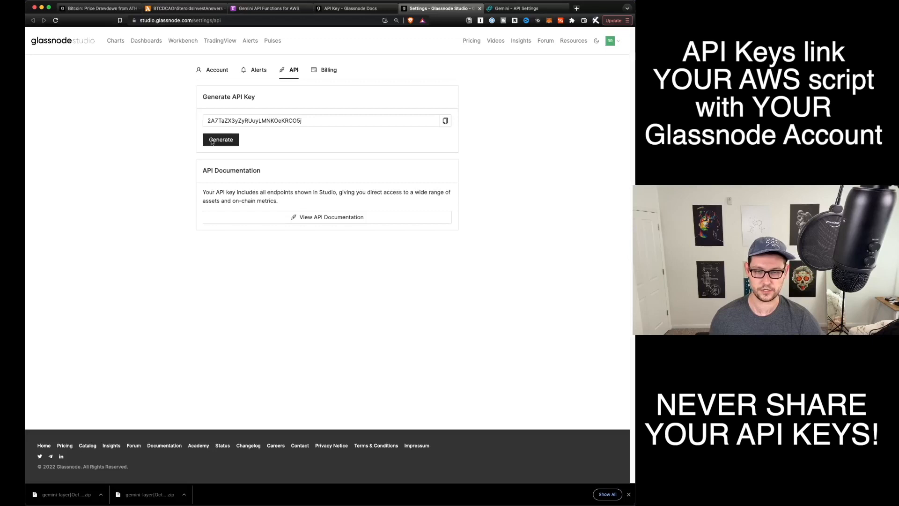
click(221, 140)
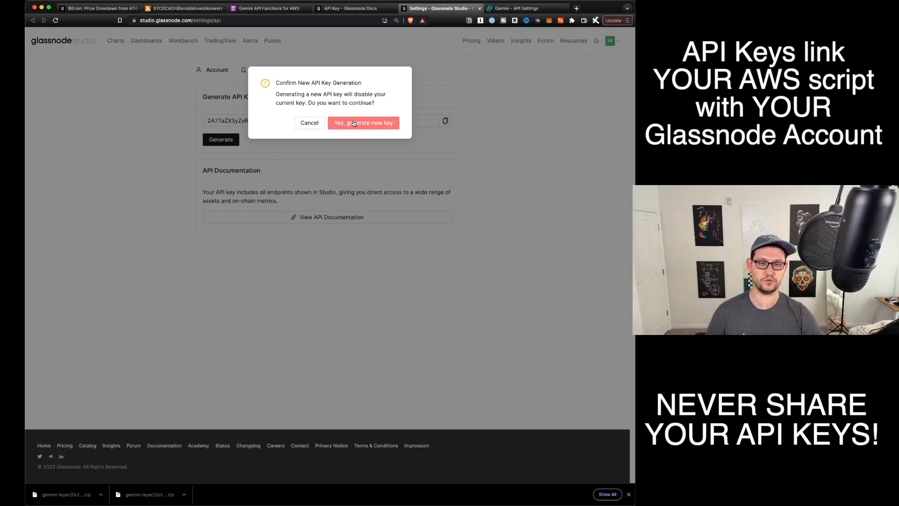
click(363, 122)
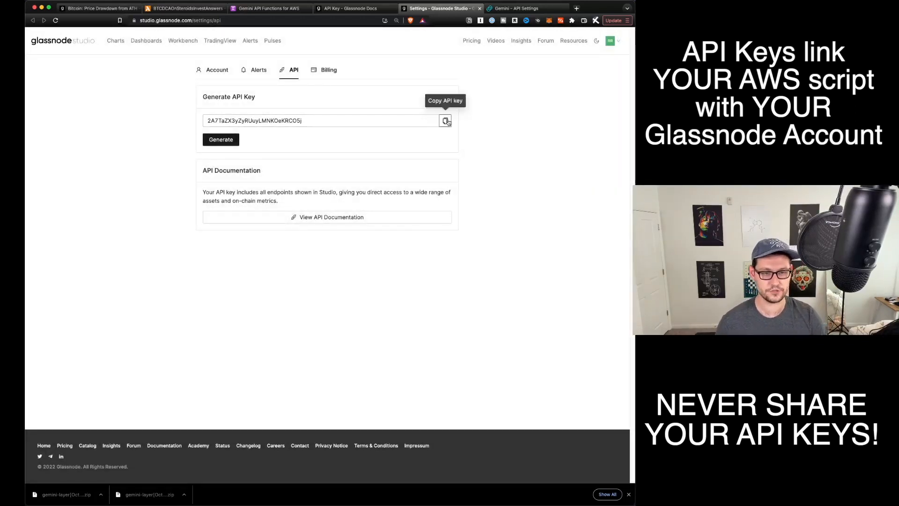
click(221, 140)
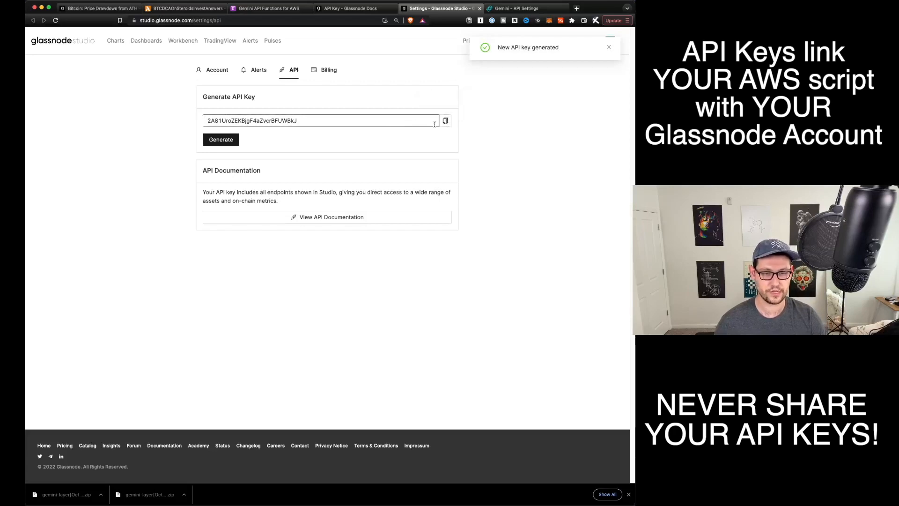
click(445, 120)
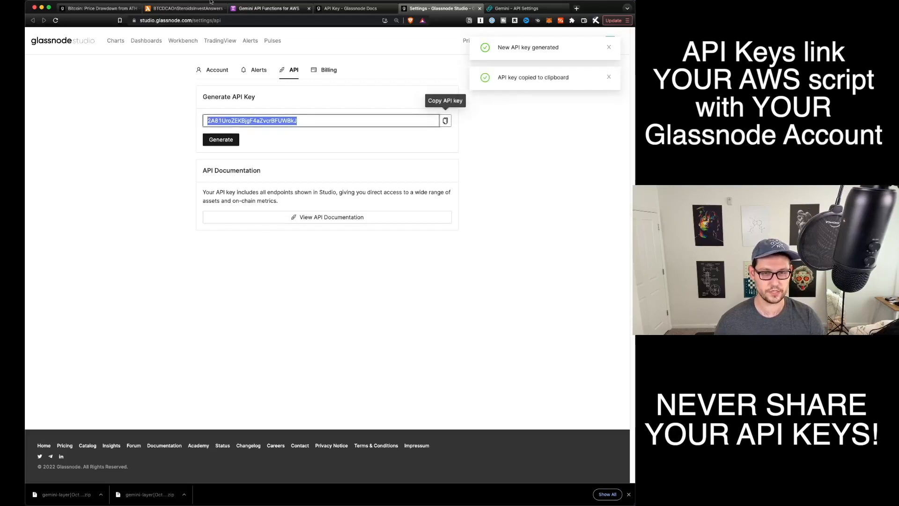
click(184, 8)
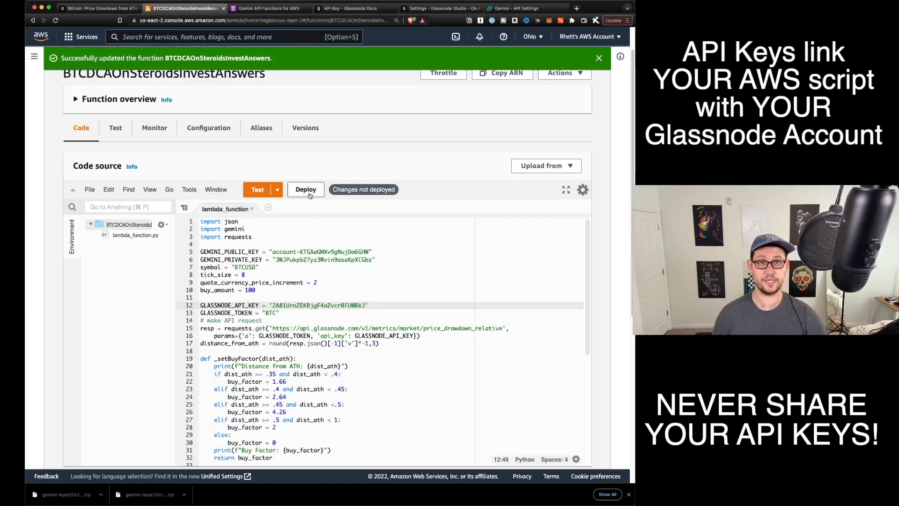
Deploy lambda_function.py with the new GLASSNODE_API_KEY value.
click(306, 189)
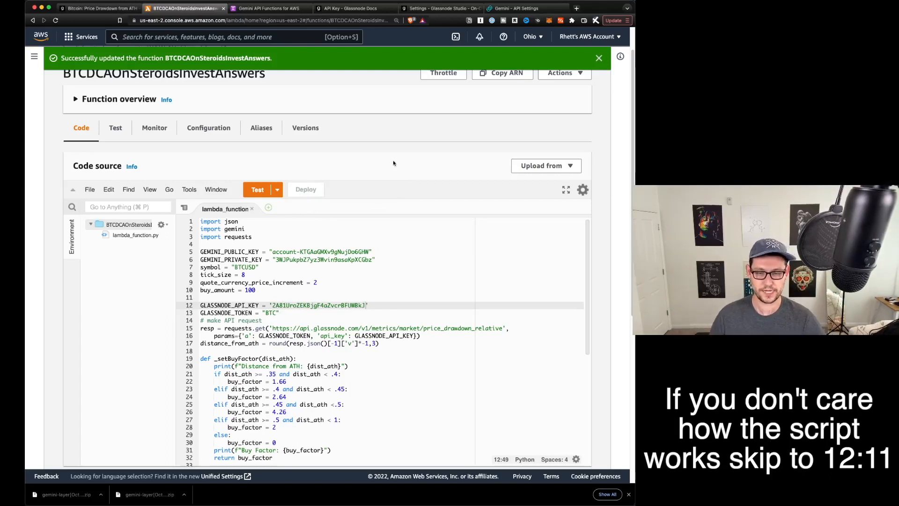
mouse_move(410, 250)
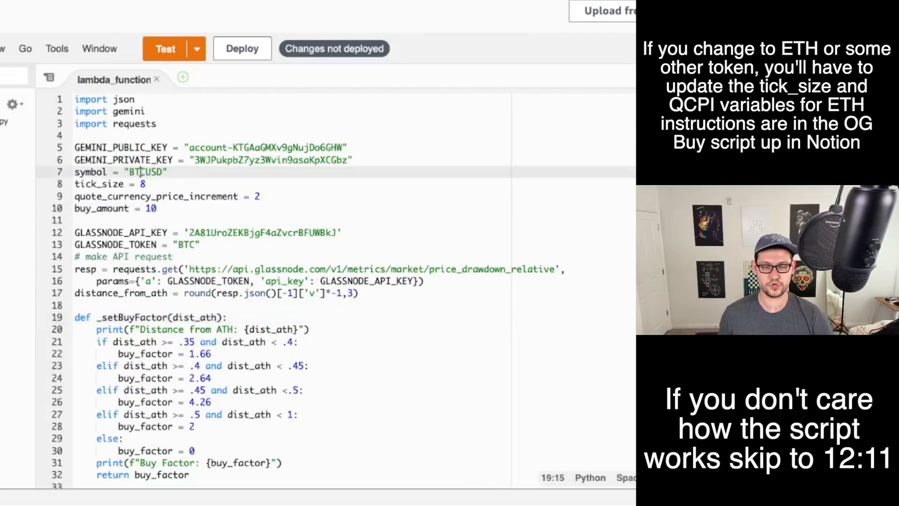
Try symbol ETHUSD and Glassnode token ETH, then revert to BTCUSD and BTC.
text(ETHUSD)
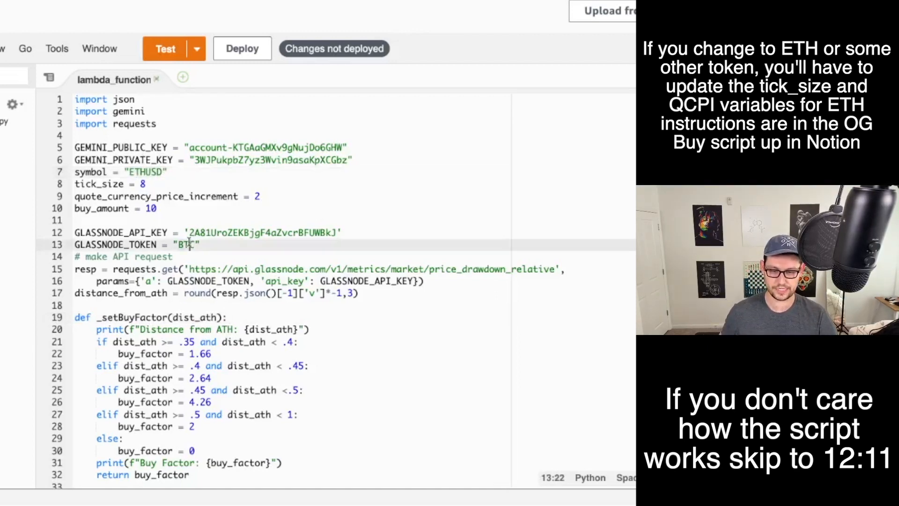
text(ETH)
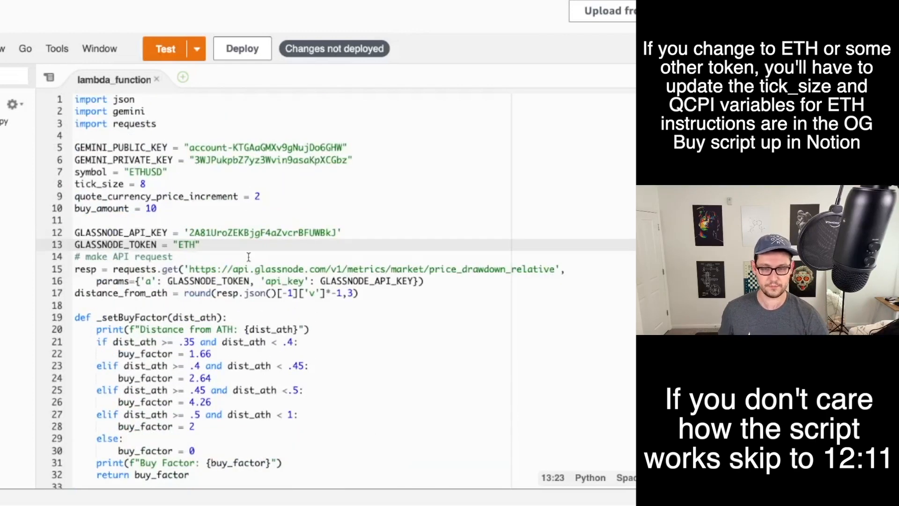
text(BTCUSD)
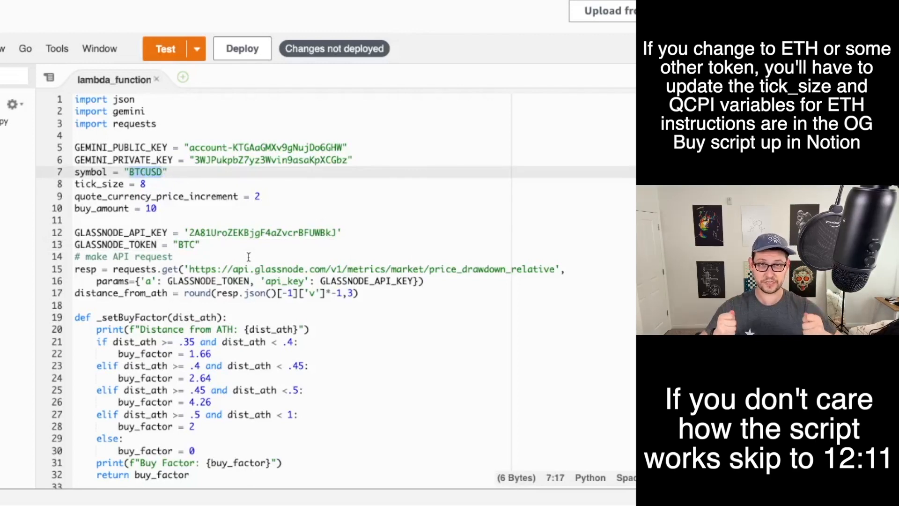
scroll(down, 3)
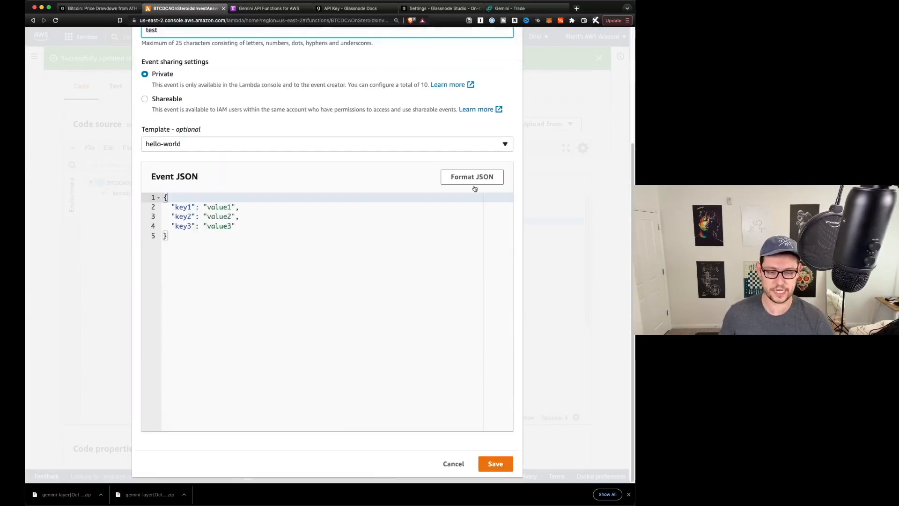
Save the test event named 'test' and run the function with it.
click(494, 463)
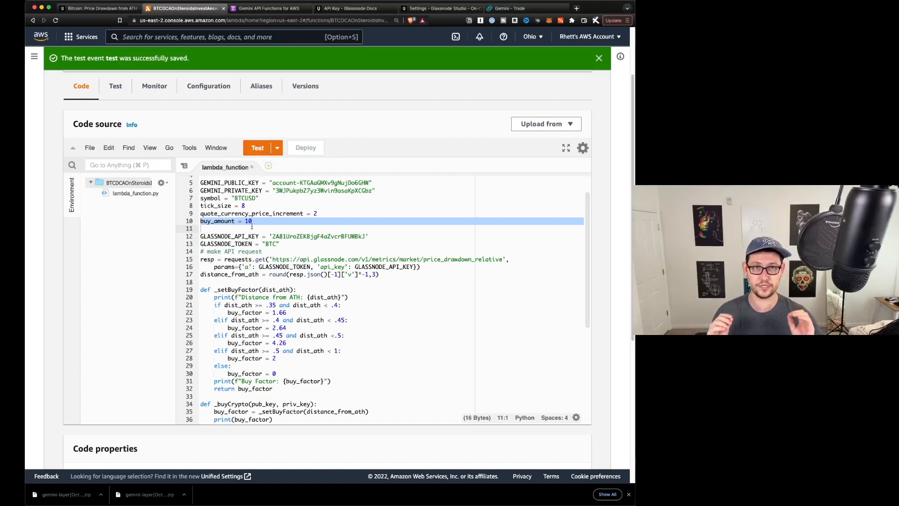
click(257, 148)
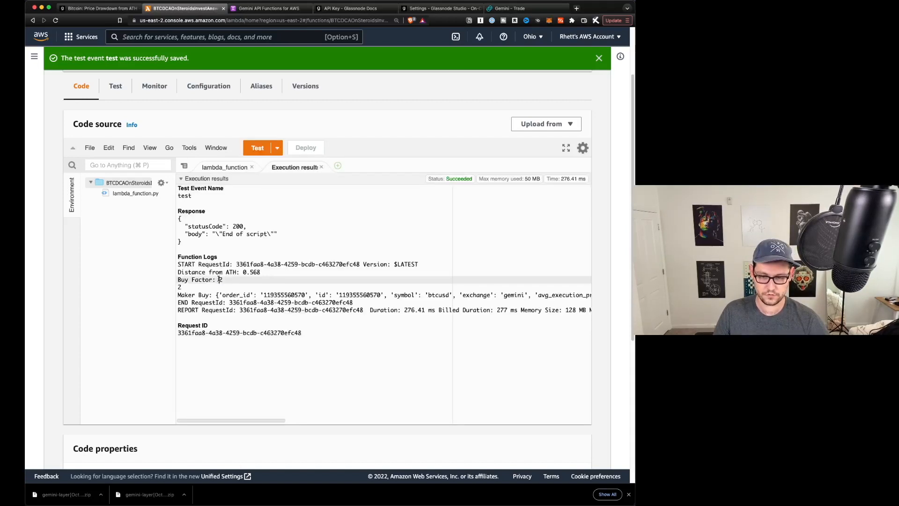
click(507, 8)
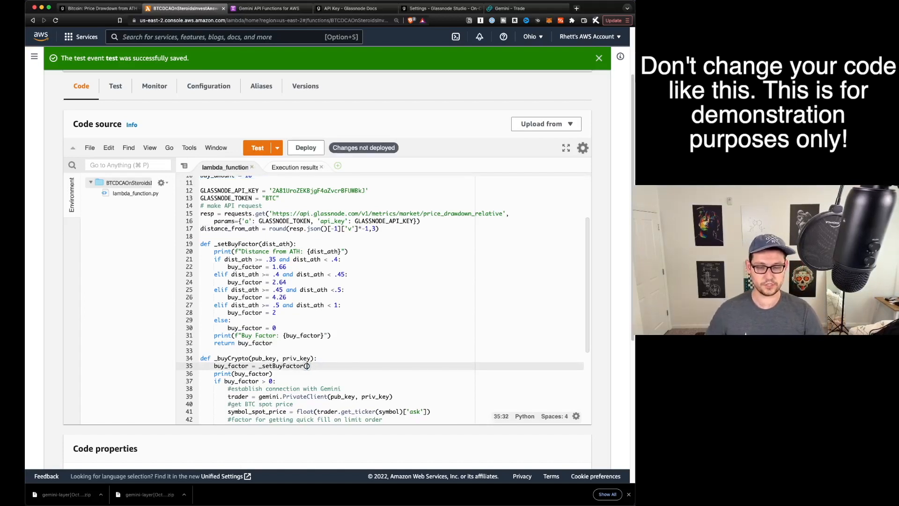
Hard-code .47 as the _setBuyFactor argument, deploy, and rerun the test.
text(.47)
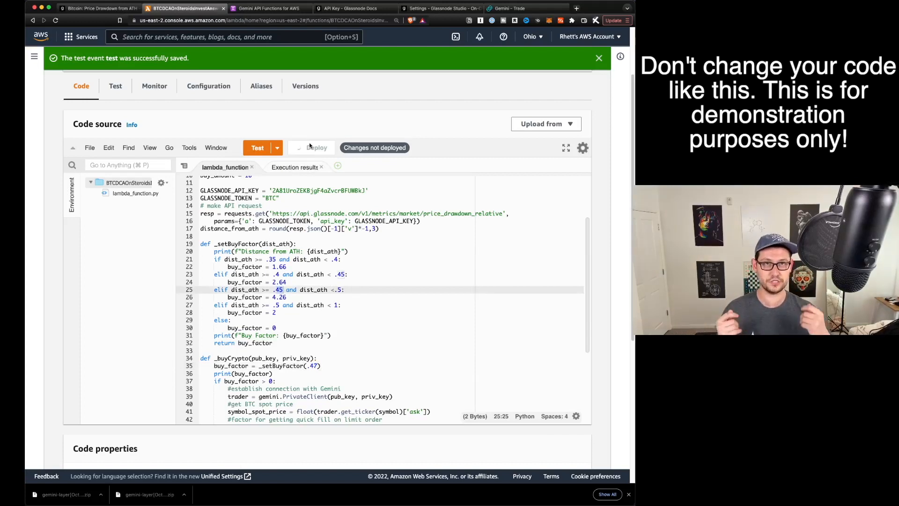
click(311, 148)
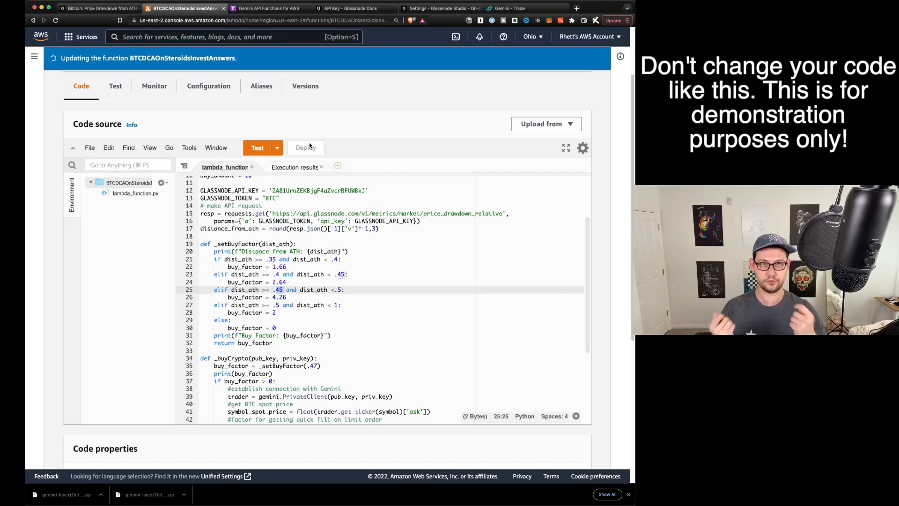
click(306, 147)
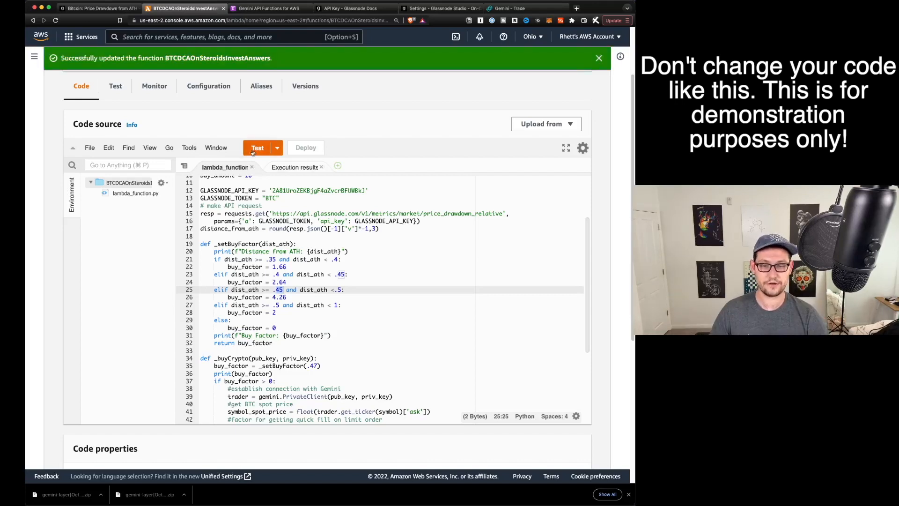
click(522, 8)
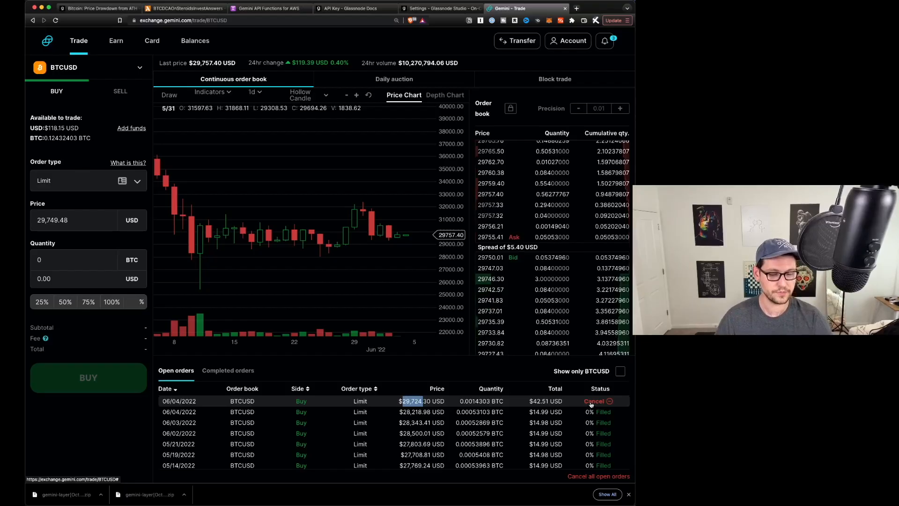
Cancel the $42.51 BTCUSD limit buy order in Gemini's open orders.
click(183, 8)
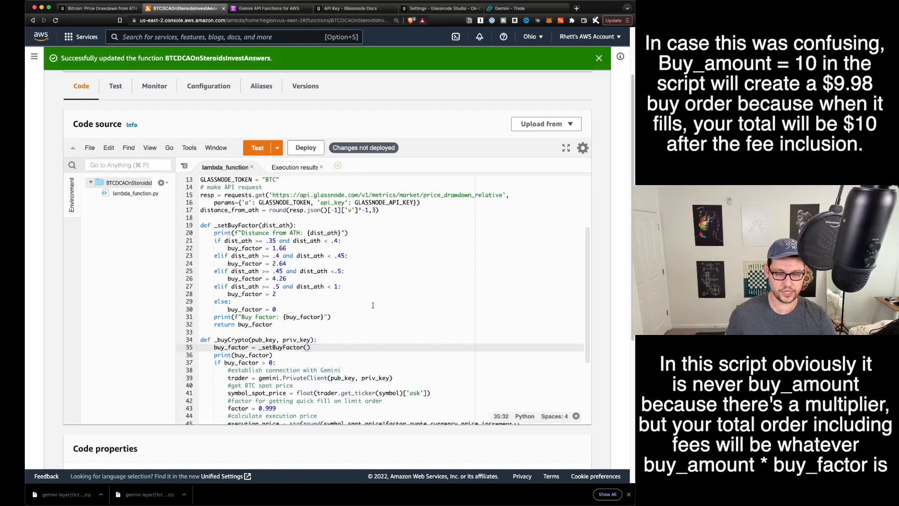
Restore distance_from_ath as the _setBuyFactor argument.
text(distance_from_ath)
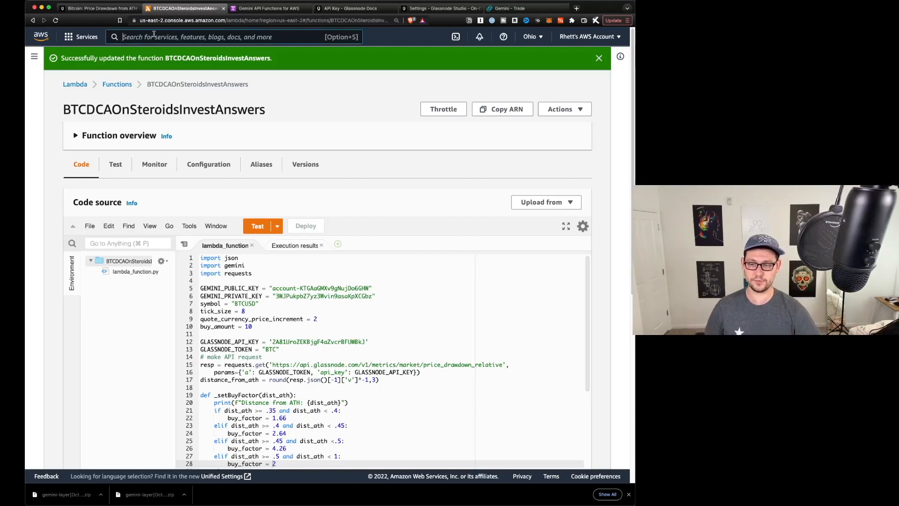
Create schedule rule InvestAnswers_Monday_BTC_Buys with description 'InvestAnswers DCA Steroids'.
text(ev)
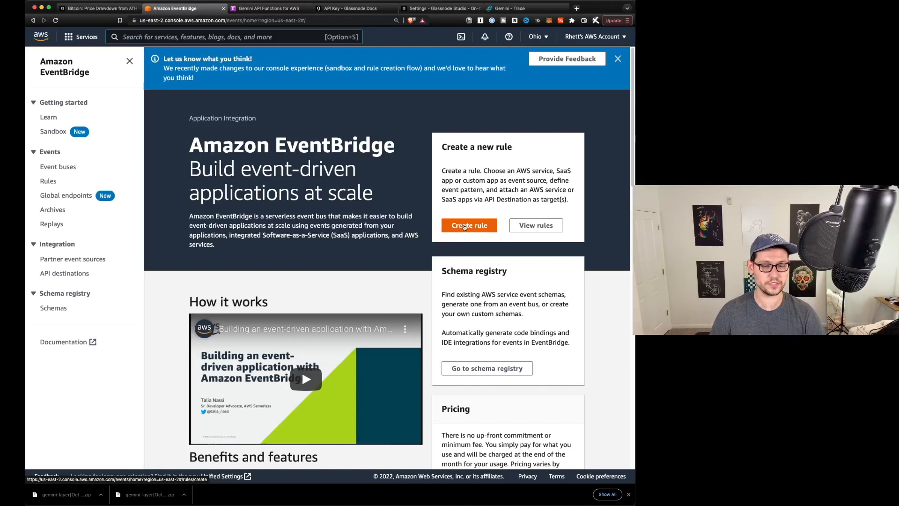
click(469, 224)
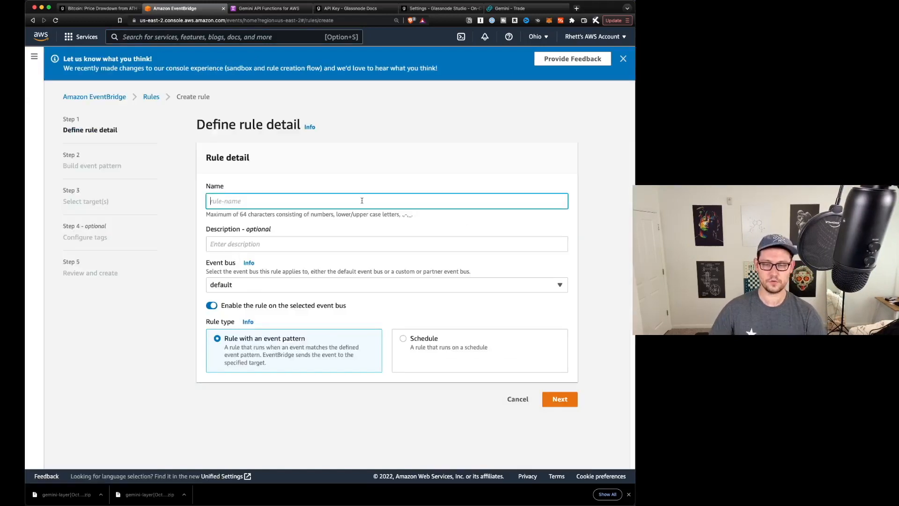
text(InvestAnswers Monday BT)
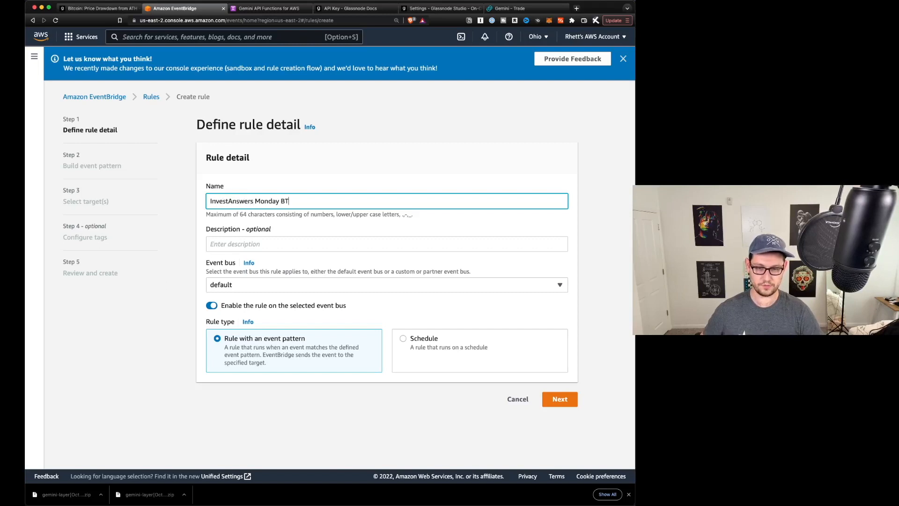
text(InvestAnswers DCA Steroids)
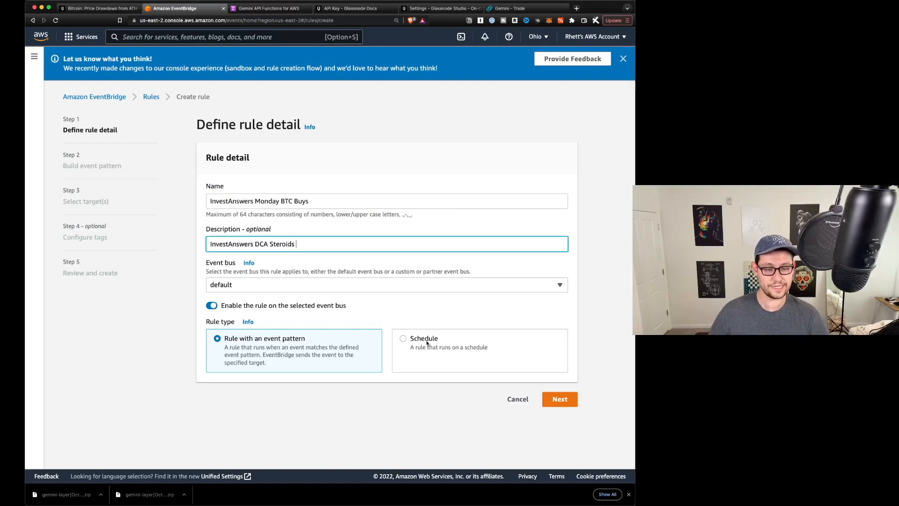
click(403, 338)
text(_)
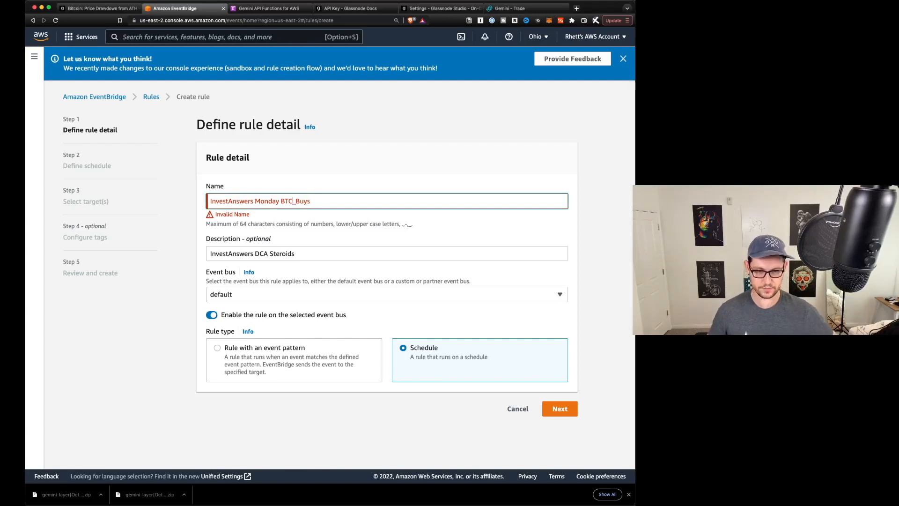
click(558, 409)
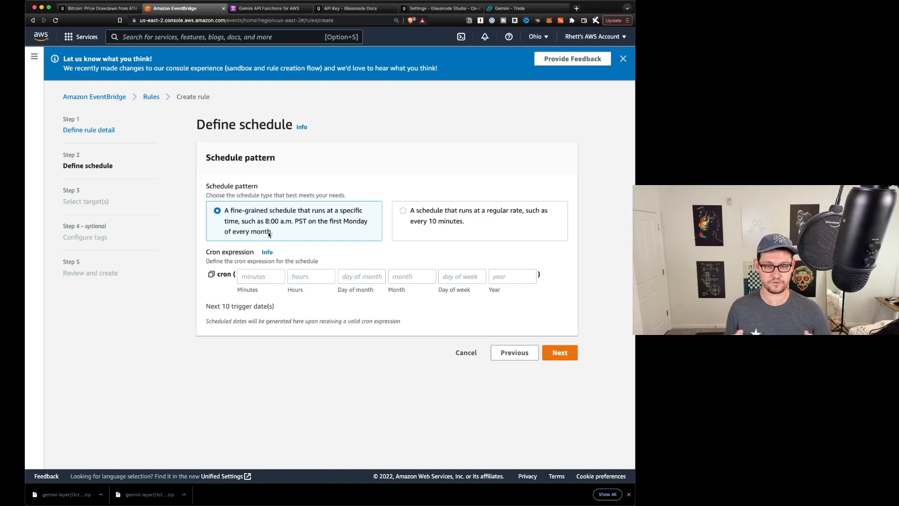
Fill the cron fields: minutes 10, hours 5, month *, day MON, year *.
click(260, 275)
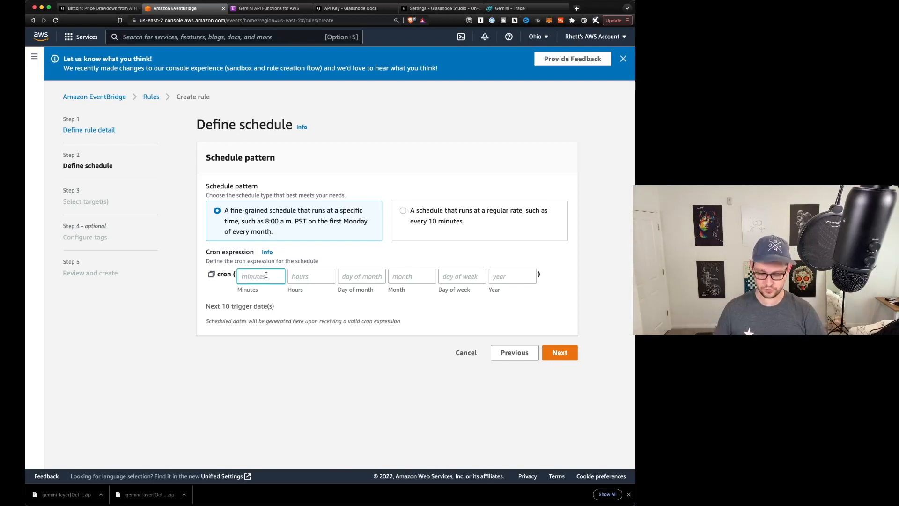
text(10)
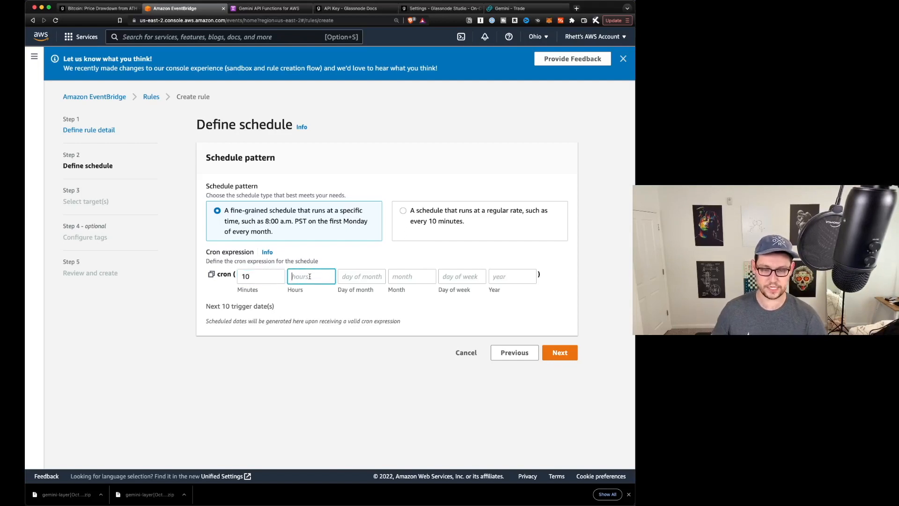
text(5)
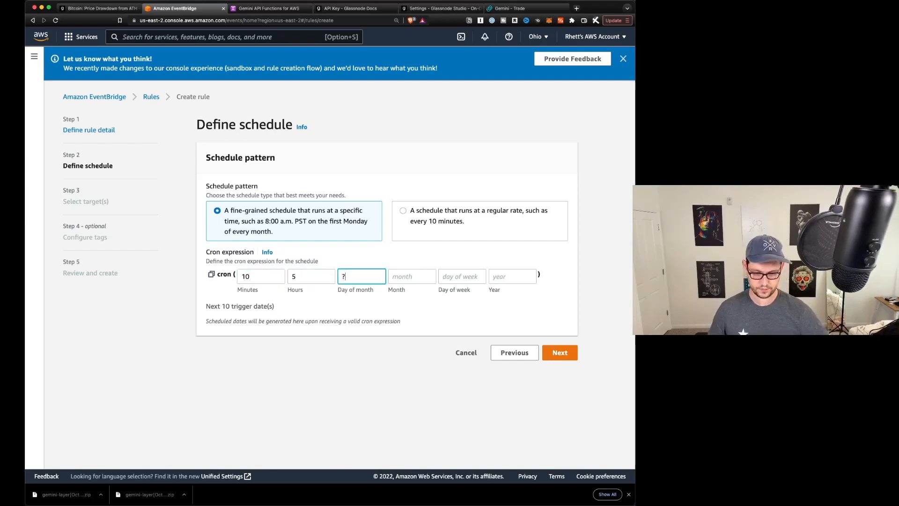
text(*)
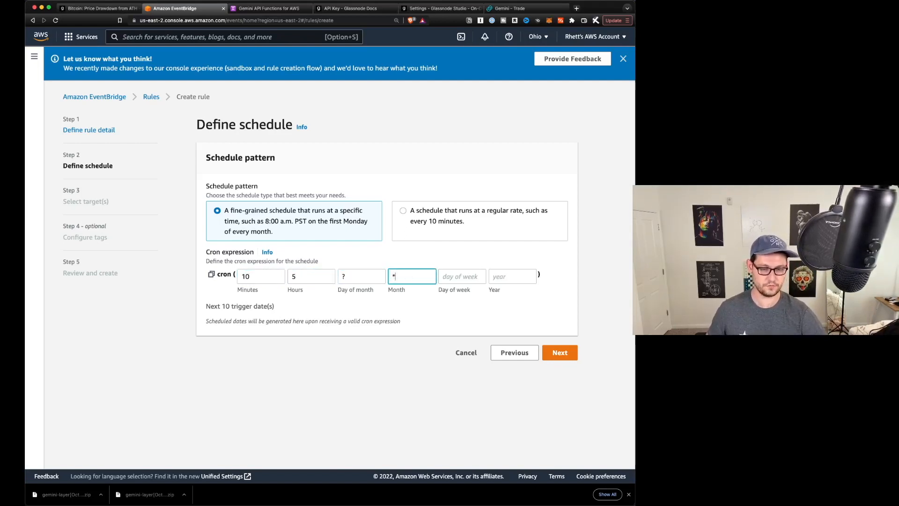
text(Mon)
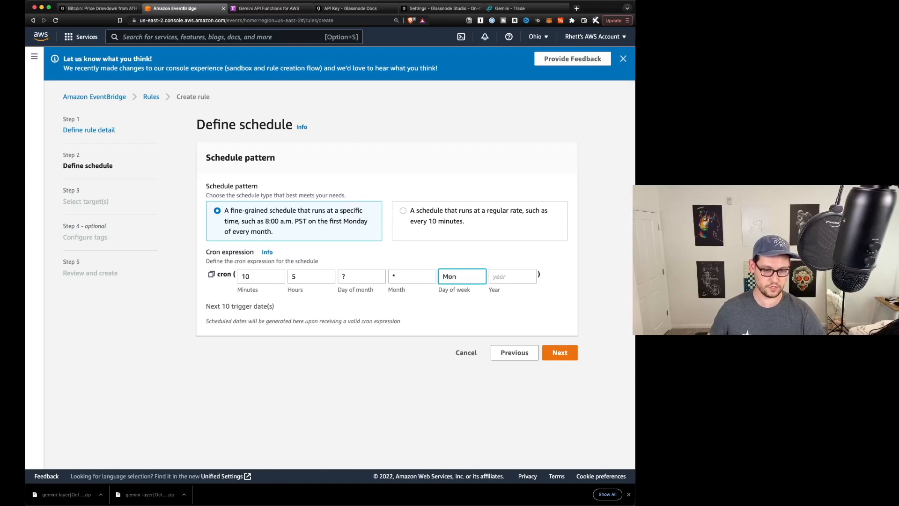
click(511, 276)
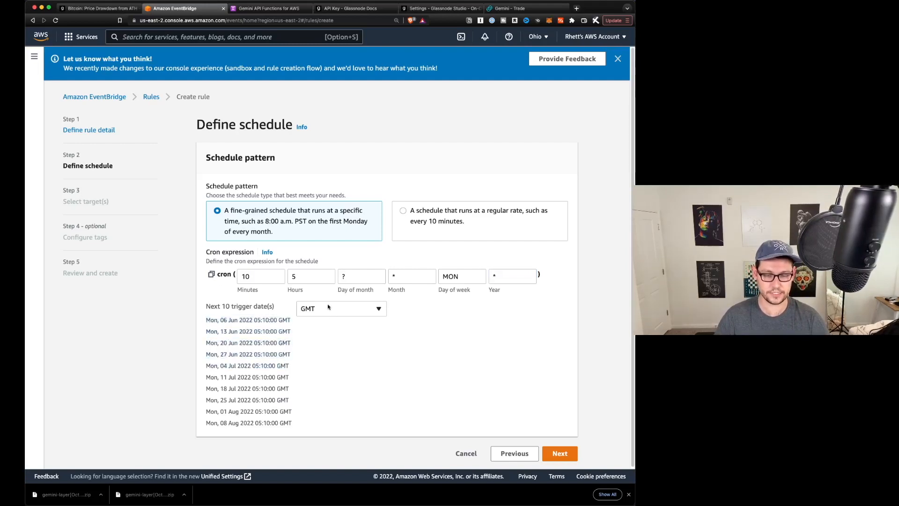
mouse_move(401, 338)
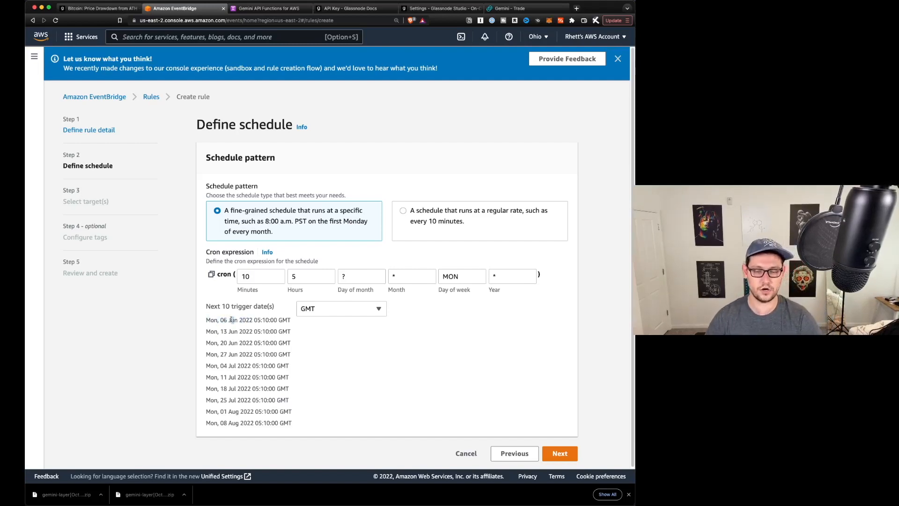
Review the upcoming trigger dates and change the cron minutes to 50.
double_click(230, 331)
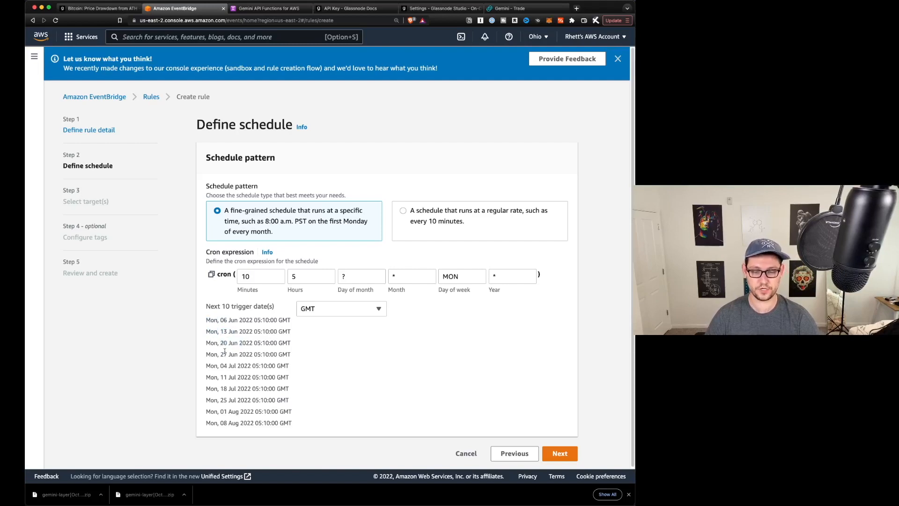
double_click(228, 377)
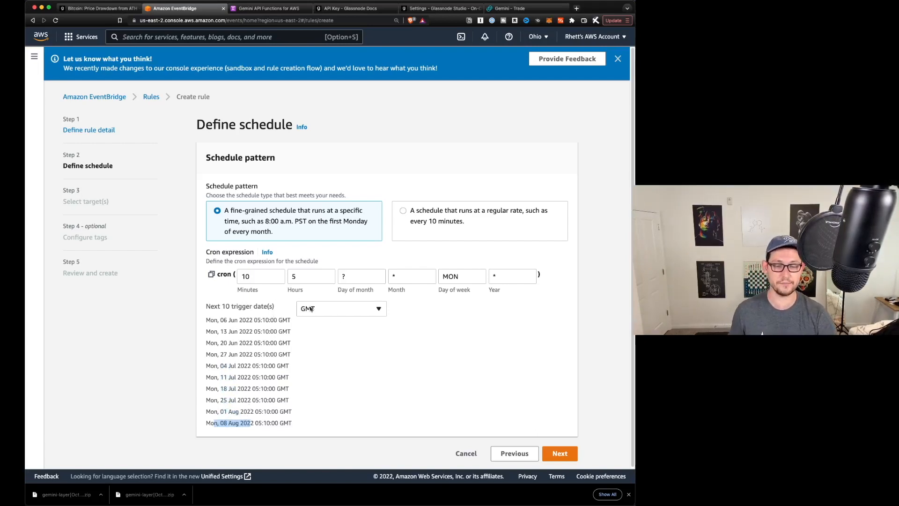
click(260, 276)
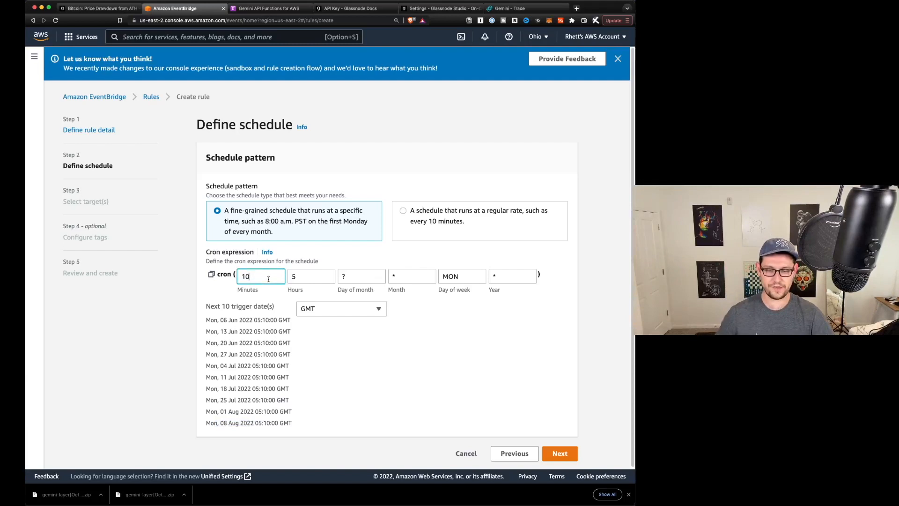
text(50)
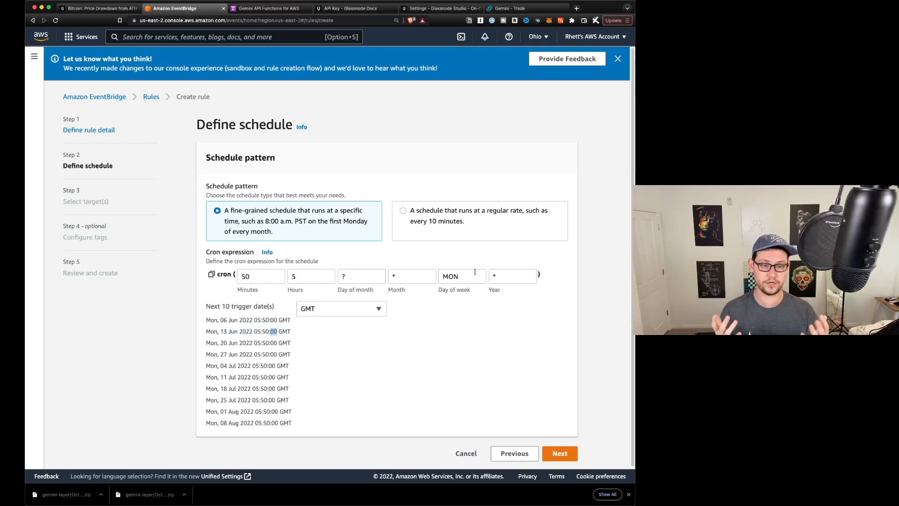
mouse_move(293, 343)
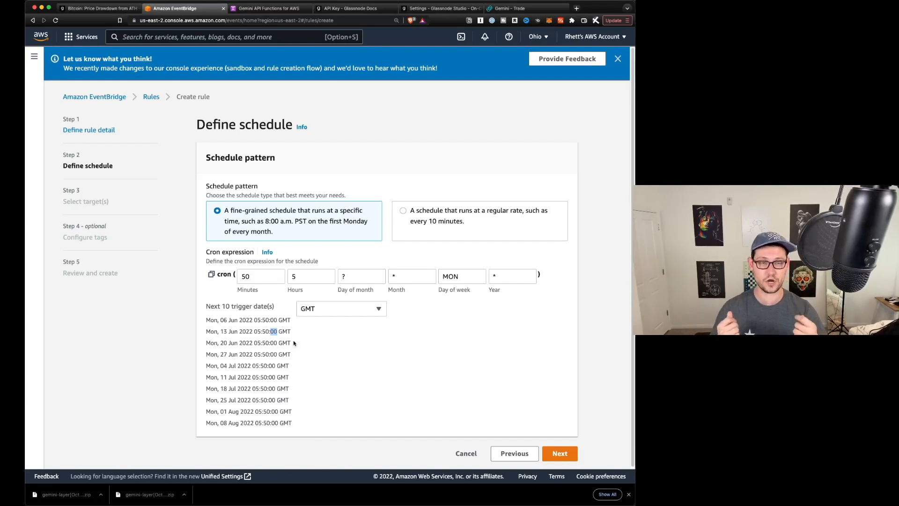
Set the rule's target to the Lambda function BTCDCAOnSteroidsInvestAnswers.
click(559, 453)
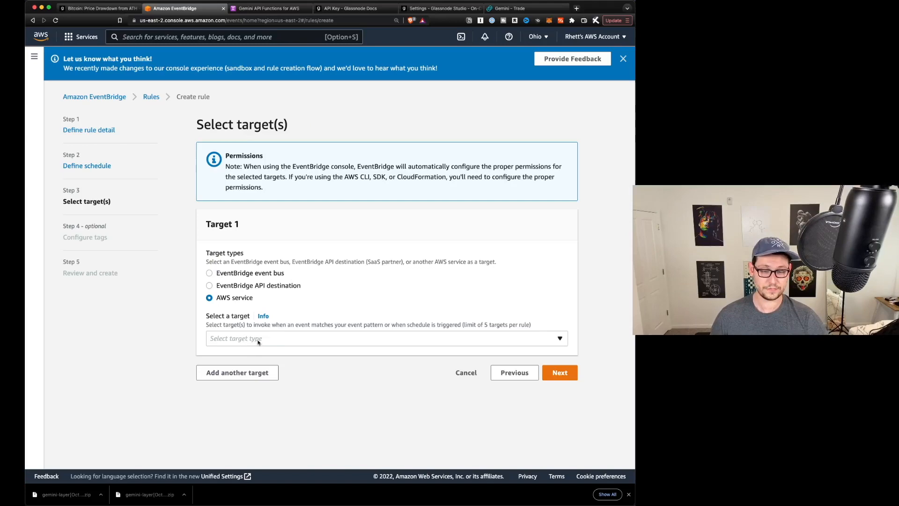
click(385, 338)
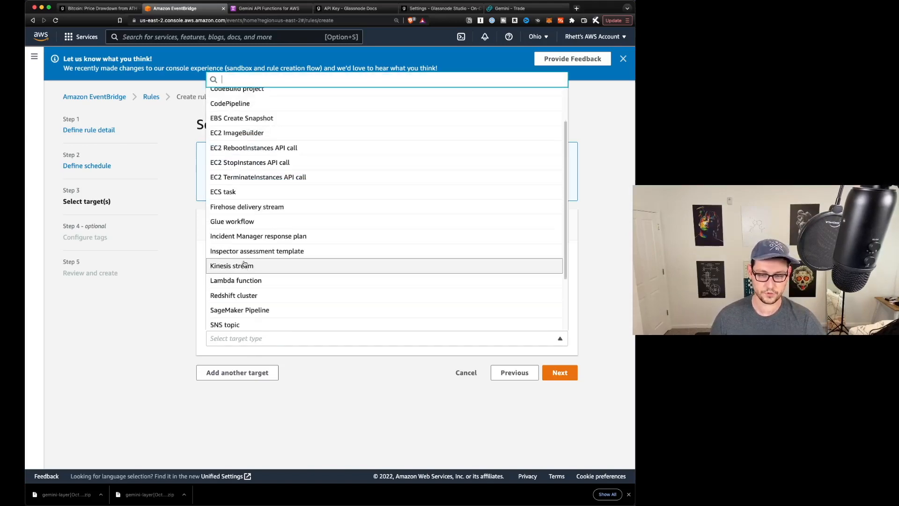
click(235, 280)
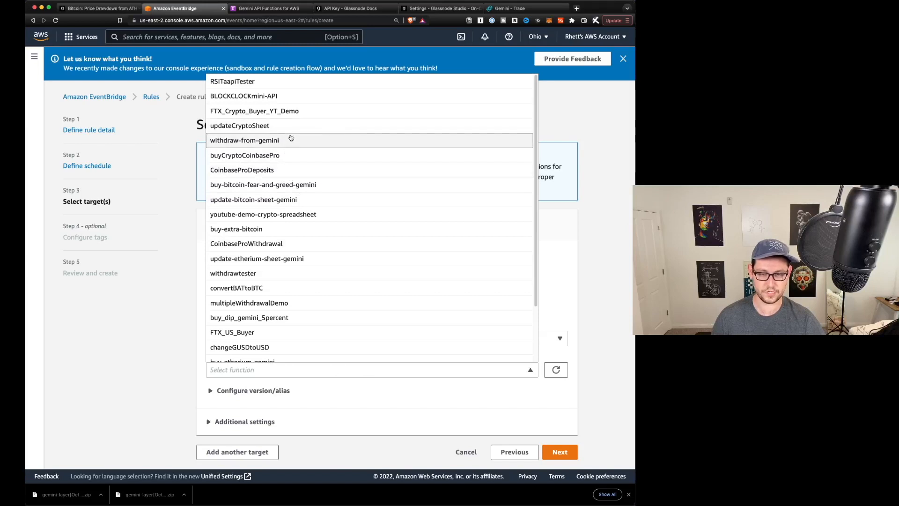
scroll(down, 3)
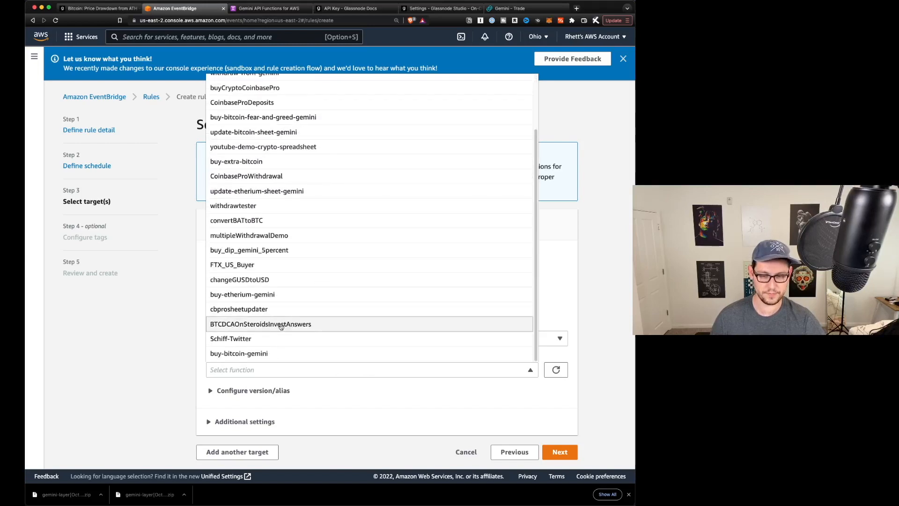
click(260, 324)
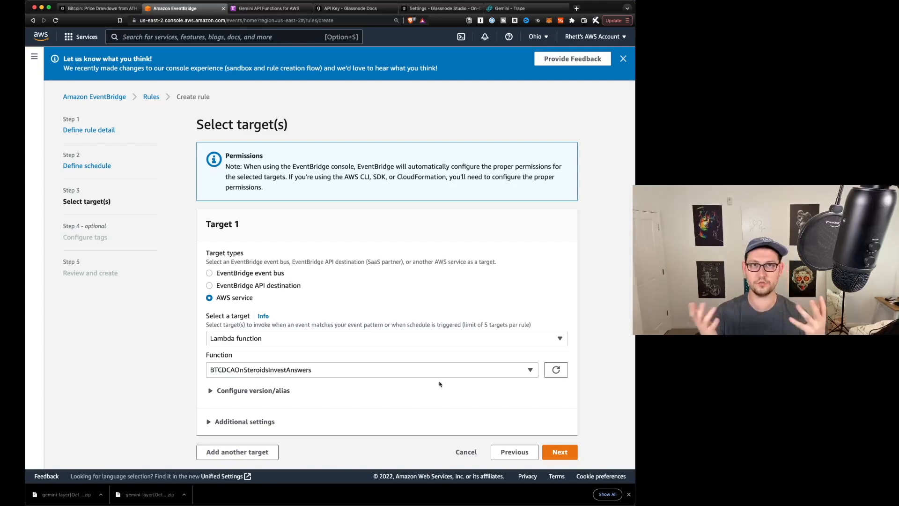
click(559, 452)
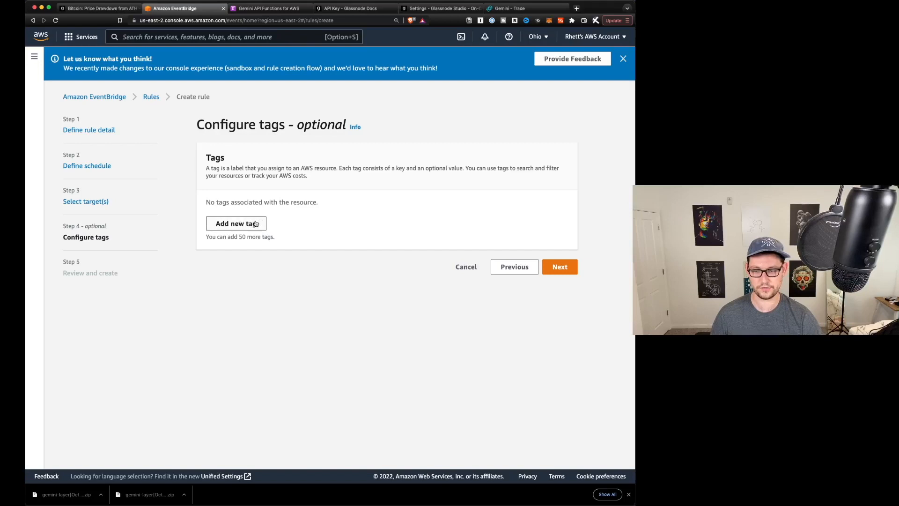
Remove the empty tag row, review, and create the InvestAnswers_Monday_BTC_Buys rule.
click(236, 223)
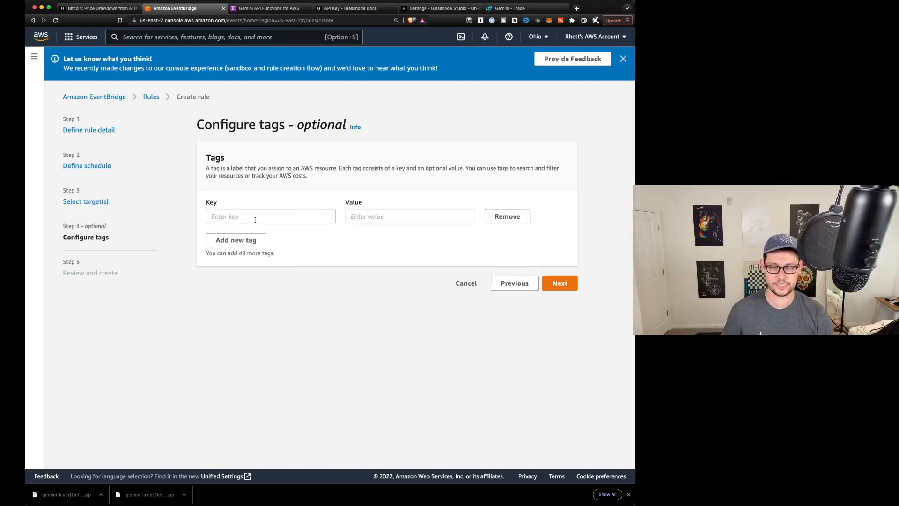
click(507, 216)
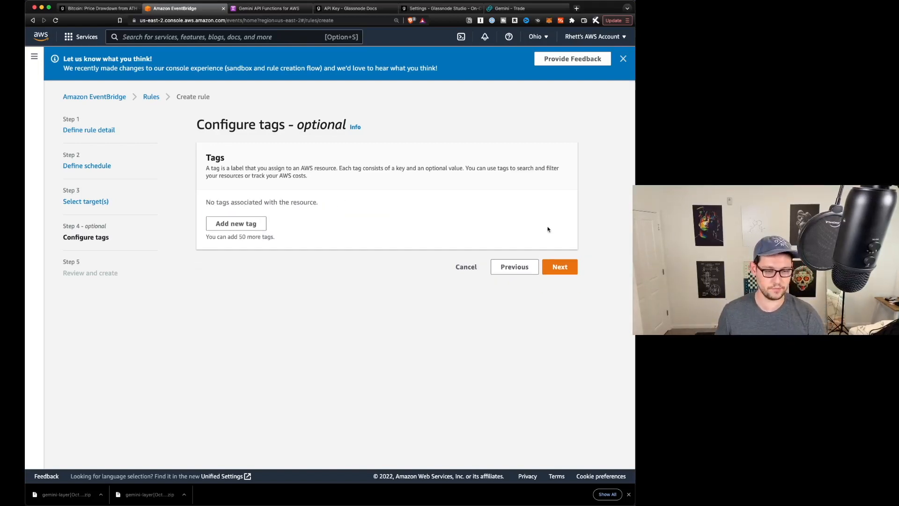
click(559, 266)
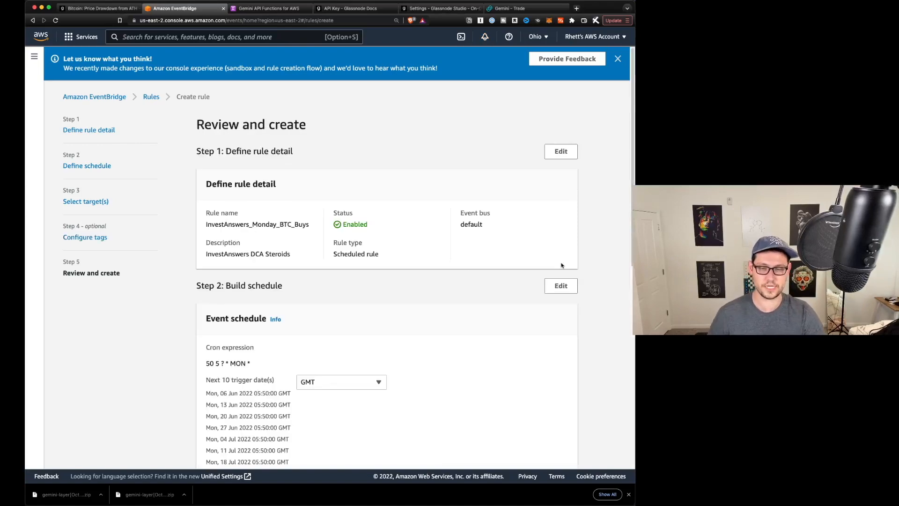
scroll(down, 3)
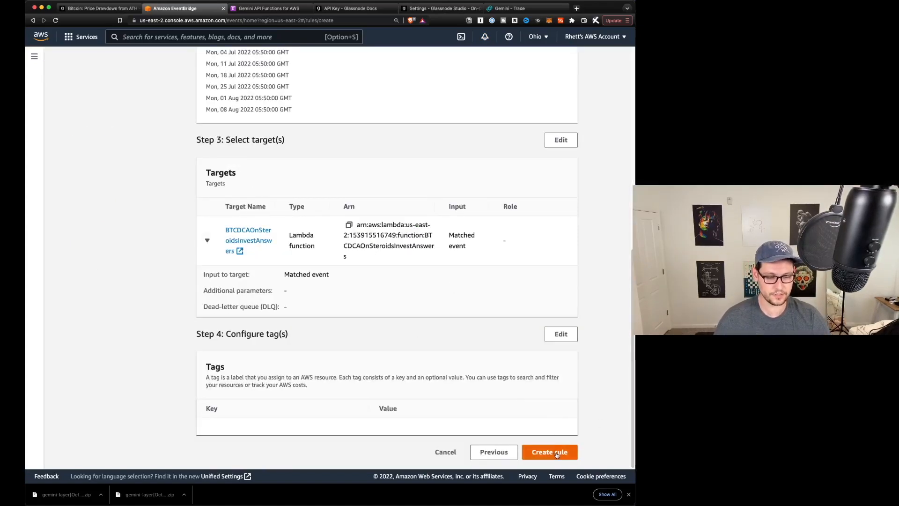
click(549, 452)
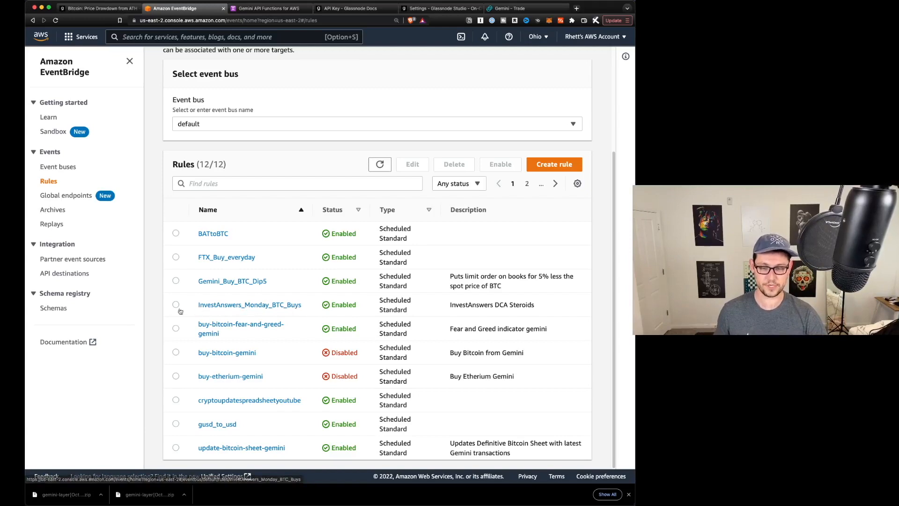
Disable the InvestAnswers_Monday_BTC_Buys rule and confirm.
click(176, 304)
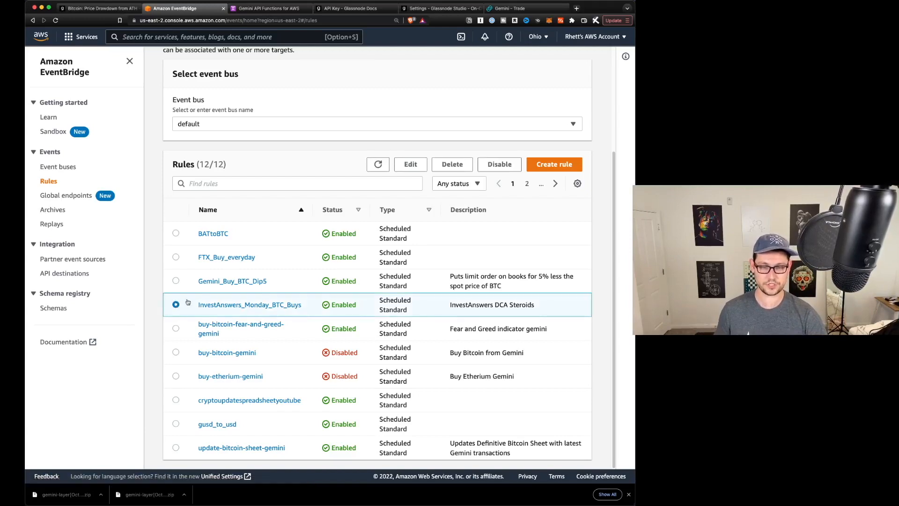
click(498, 164)
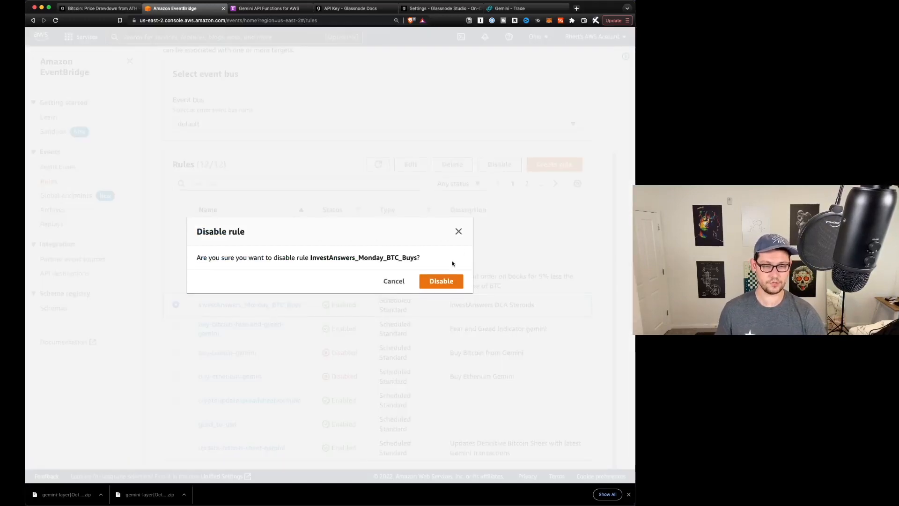
click(441, 281)
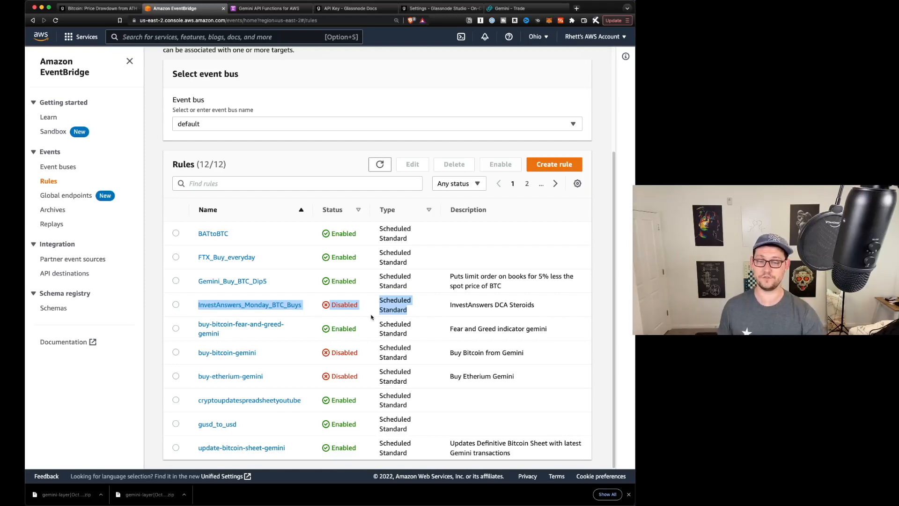
mouse_move(172, 310)
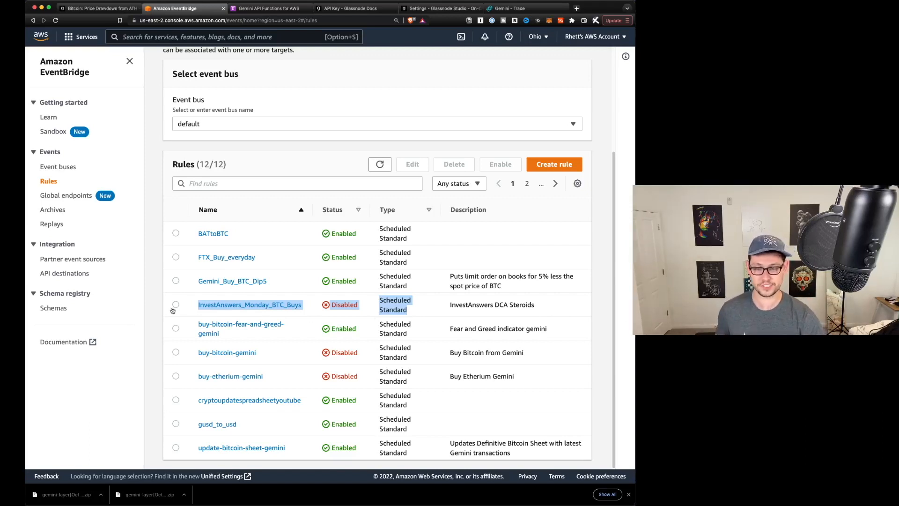
Select the InvestAnswers and Gemini_Buy_BTC_DipS rules, then return to the Notion code page.
click(500, 164)
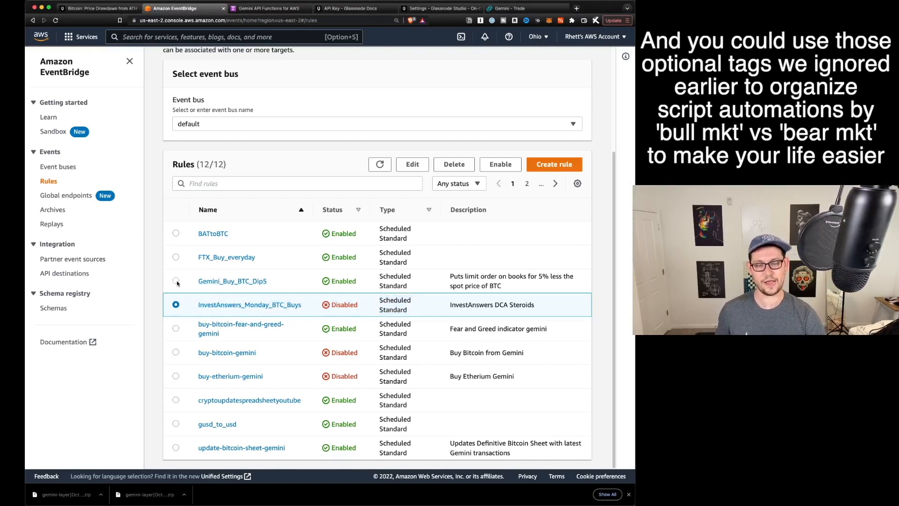
click(176, 280)
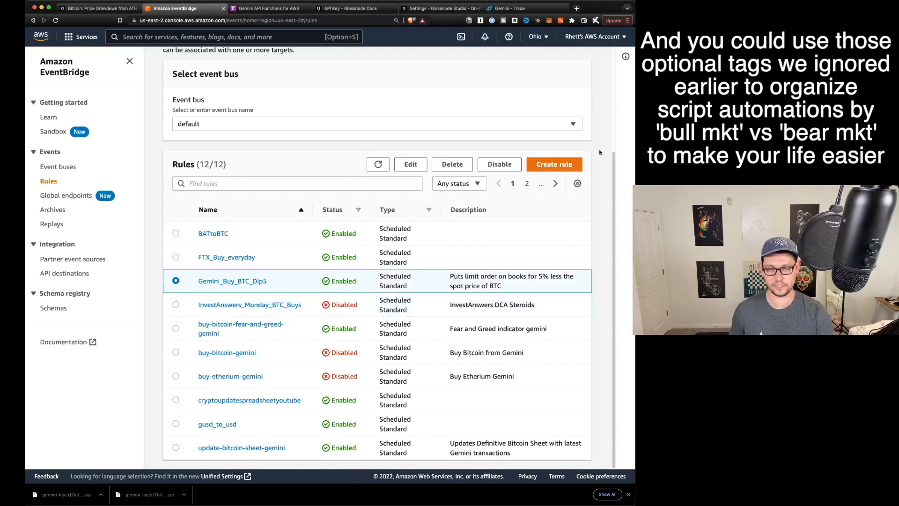
mouse_move(231, 290)
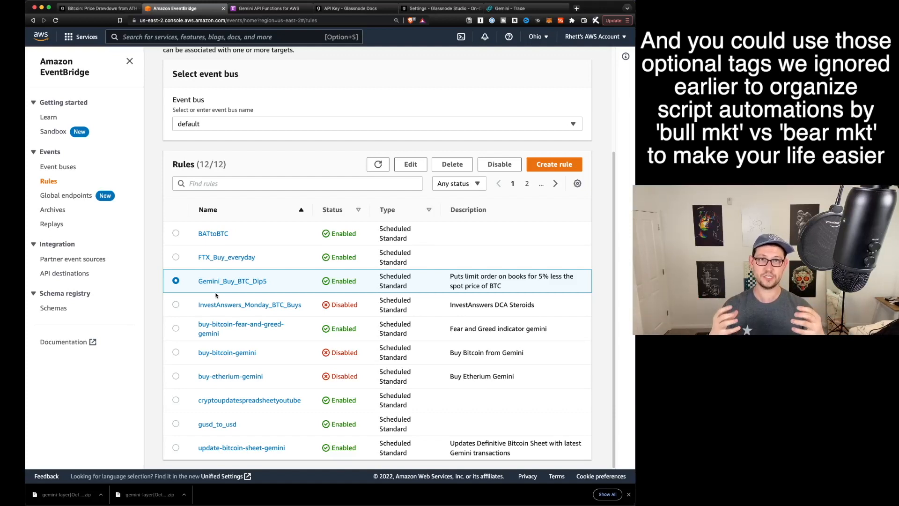
click(268, 8)
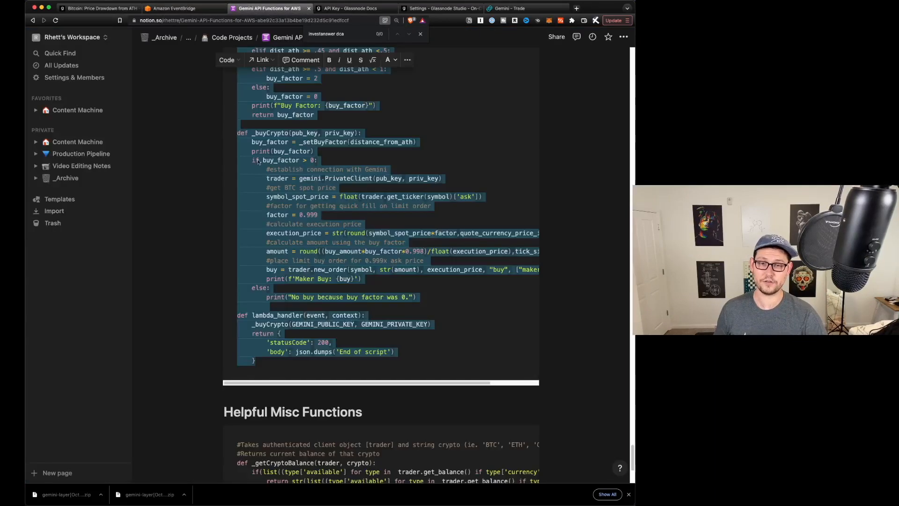